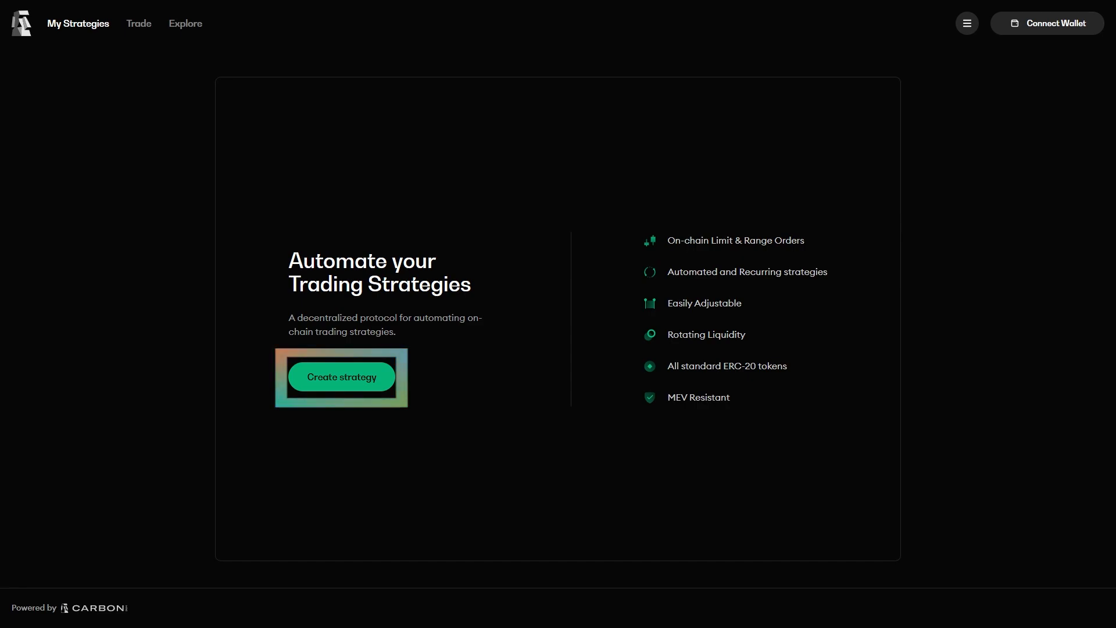
Start a SEI/USDC limit order strategy and advance to its price-setting step.
click(341, 377)
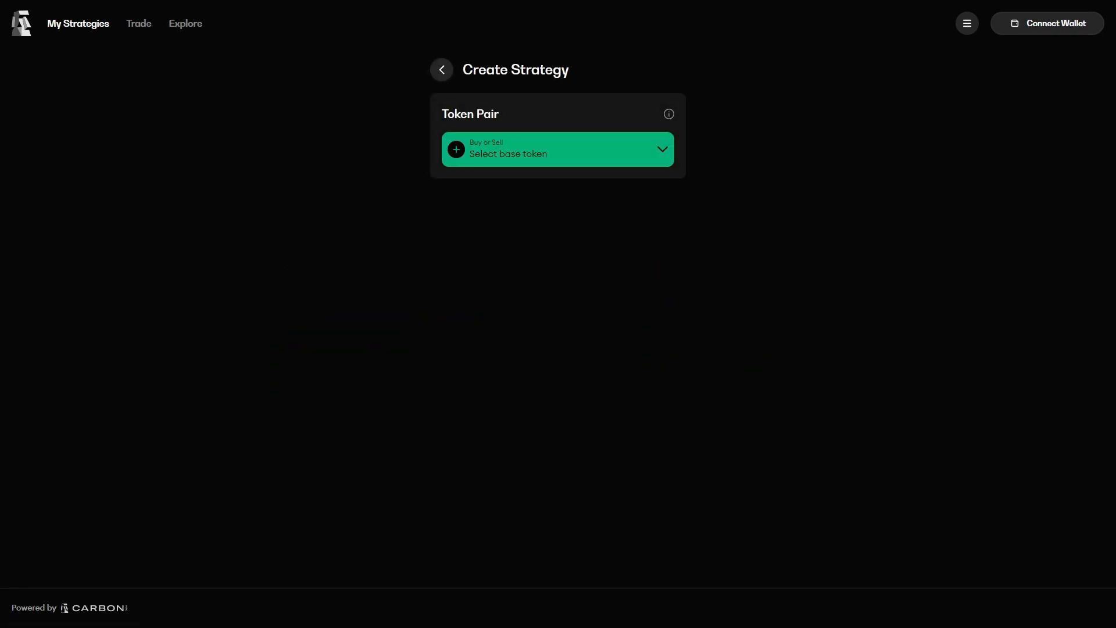
click(557, 149)
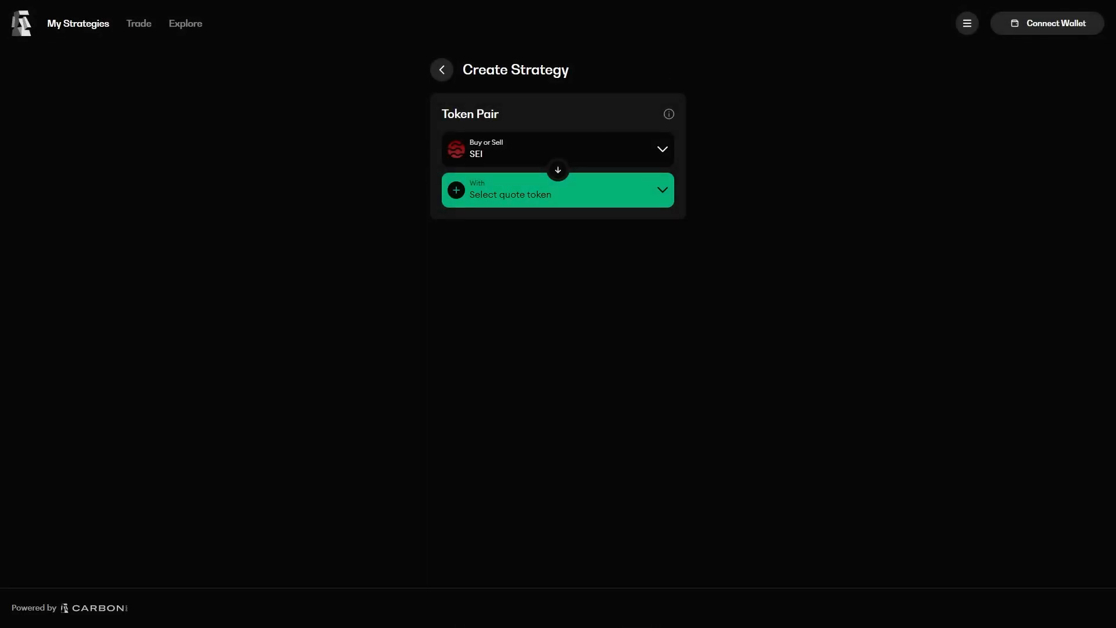
click(557, 190)
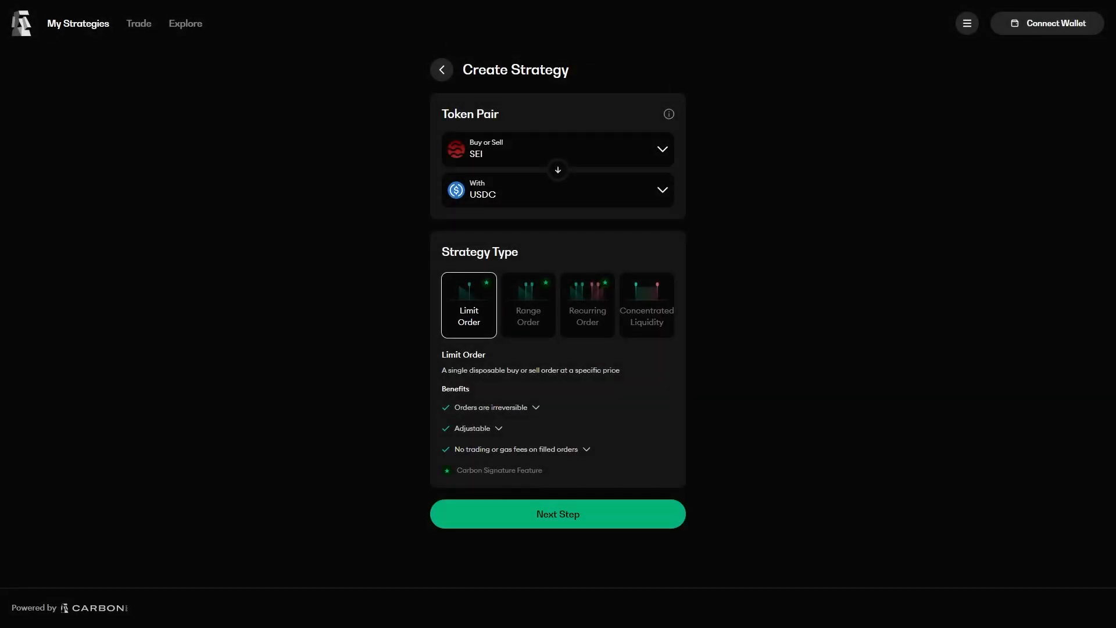
click(557, 513)
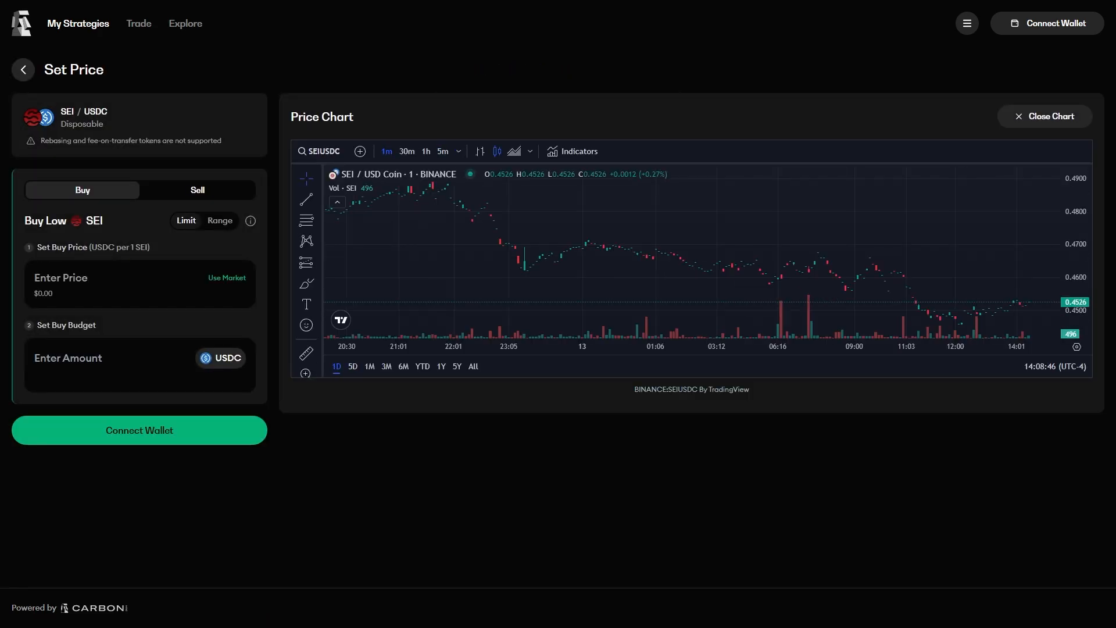
Enter a buy price of 0.425 USDC per SEI and a 10000 USDC buy budget.
click(140, 284)
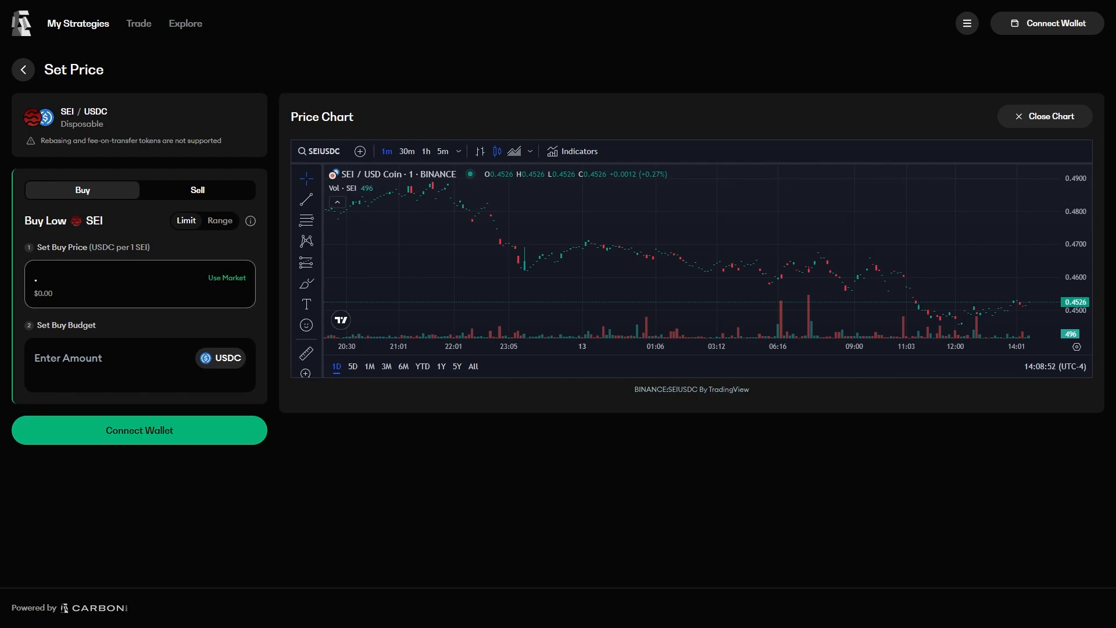
text(.425)
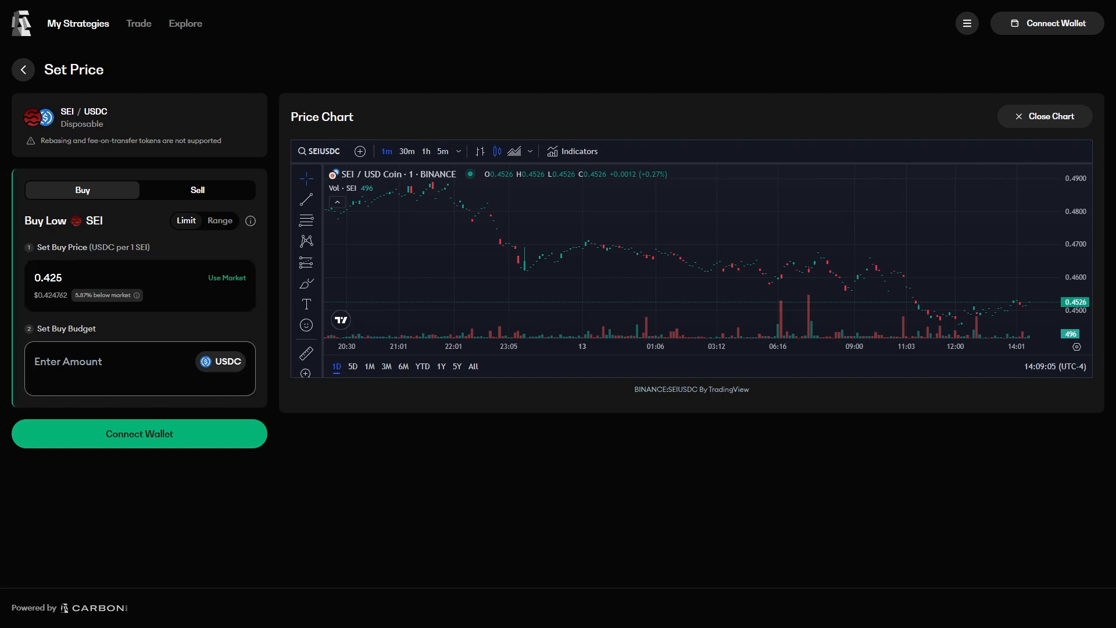
text(10000)
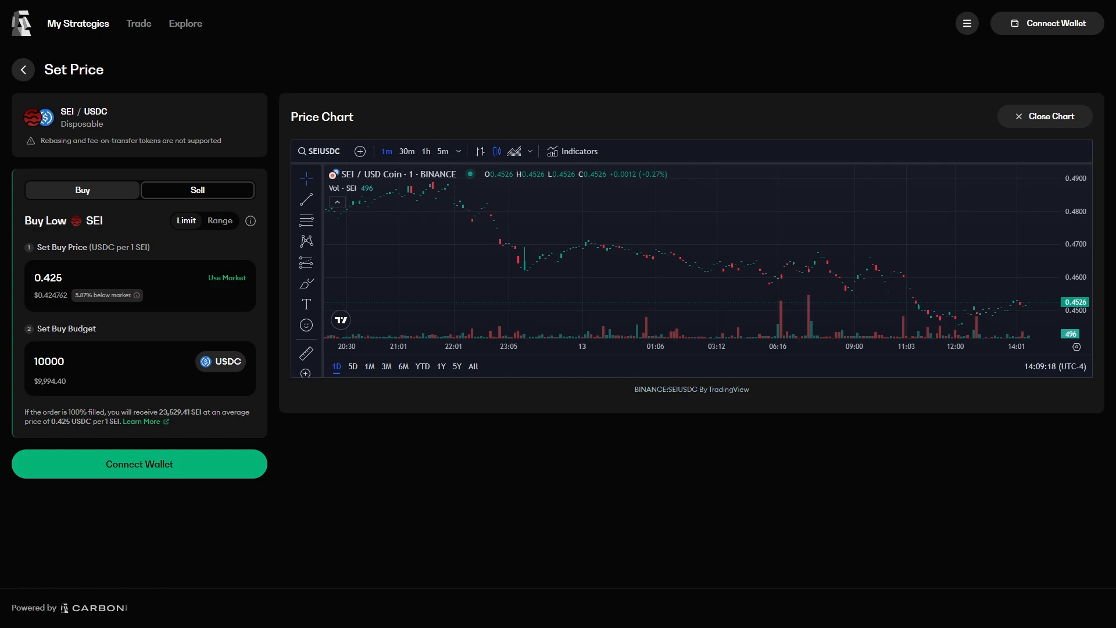
On the sell side, enter a 0.50 USDC price and a 10000 SEI budget.
click(197, 190)
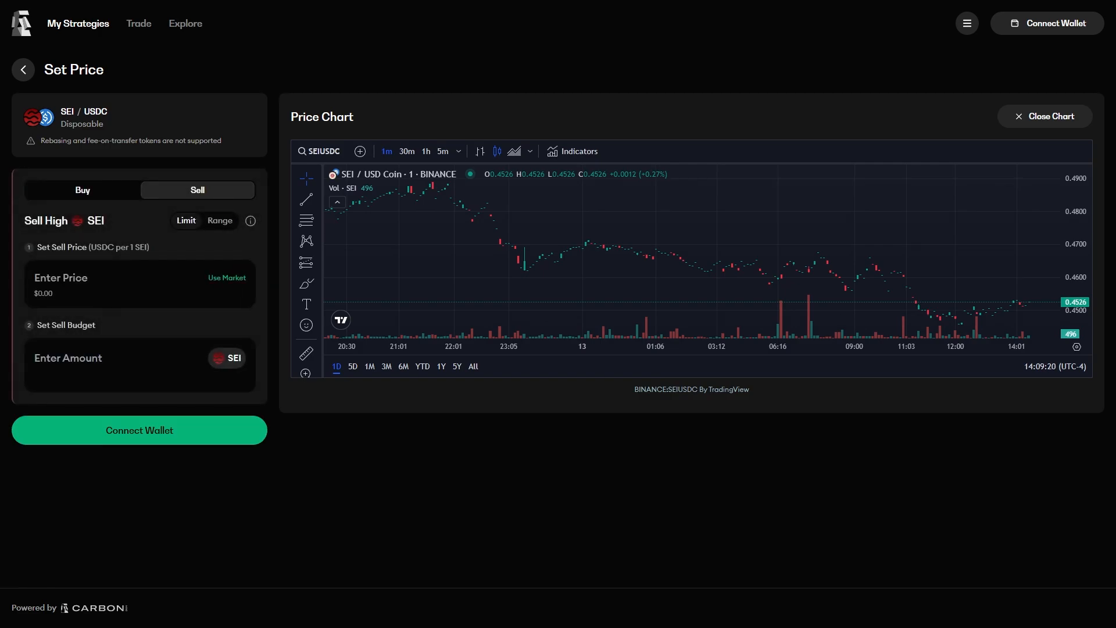
text(.50)
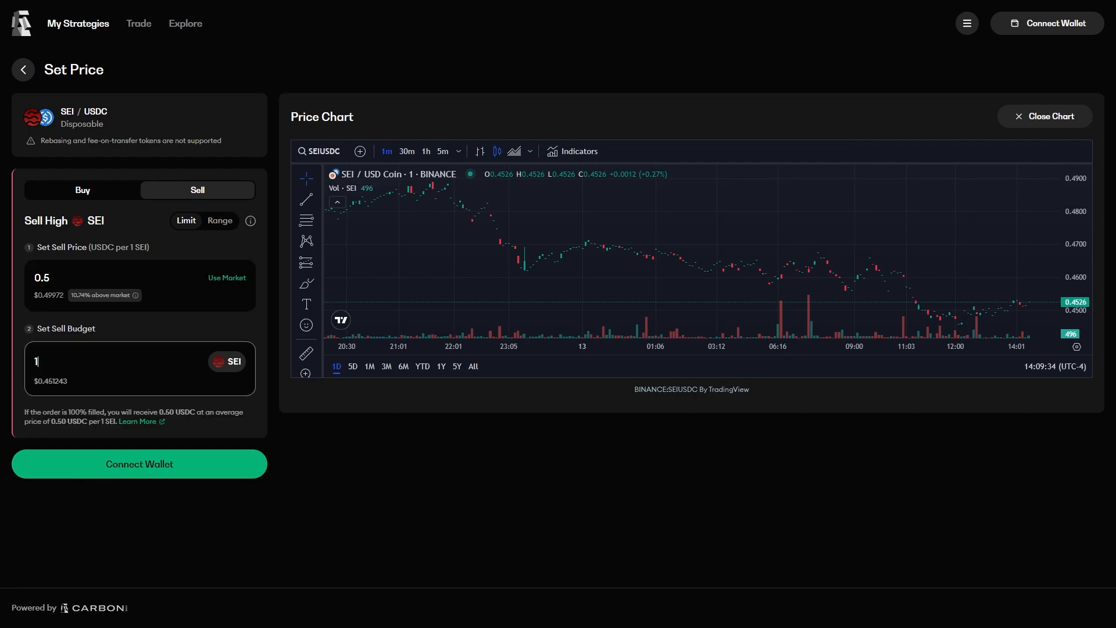
text(10000)
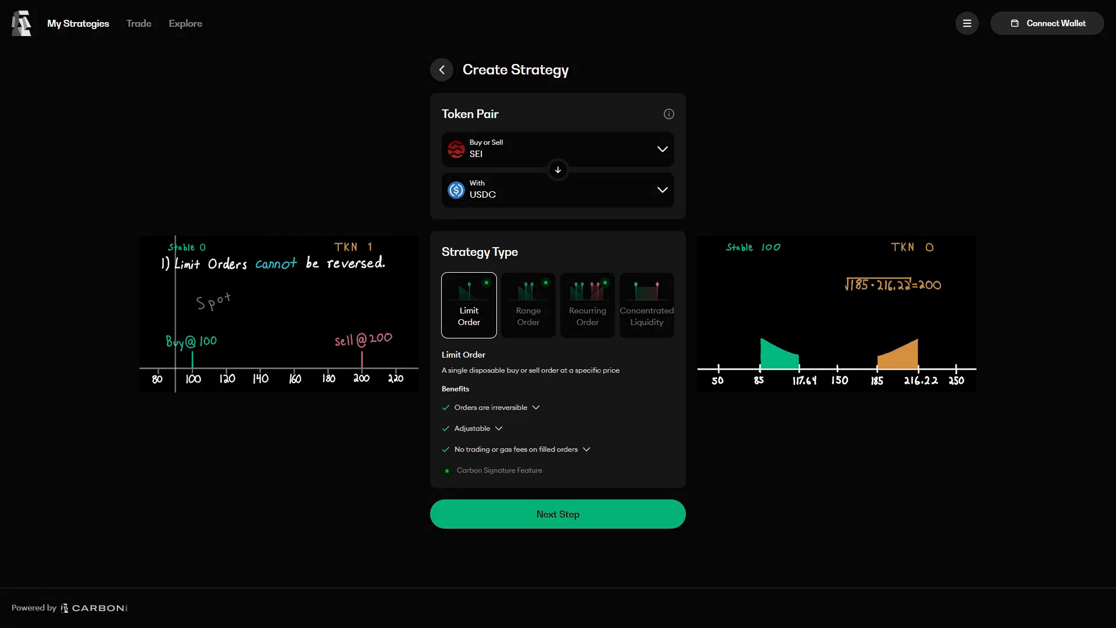
Pick the Range Order strategy type and advance to its price step.
click(528, 304)
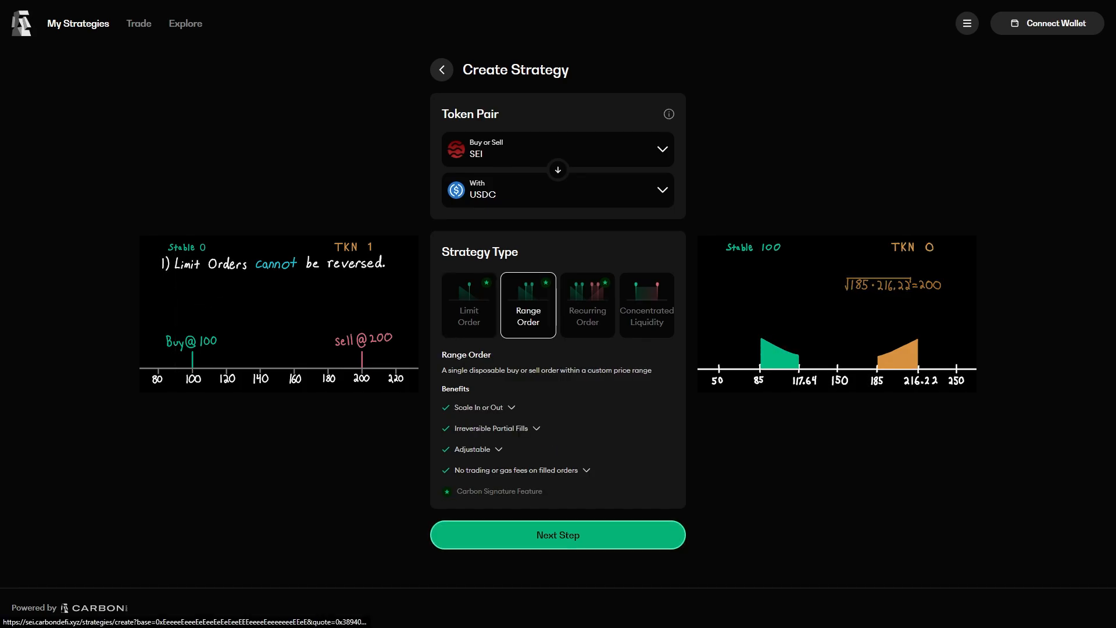
click(557, 535)
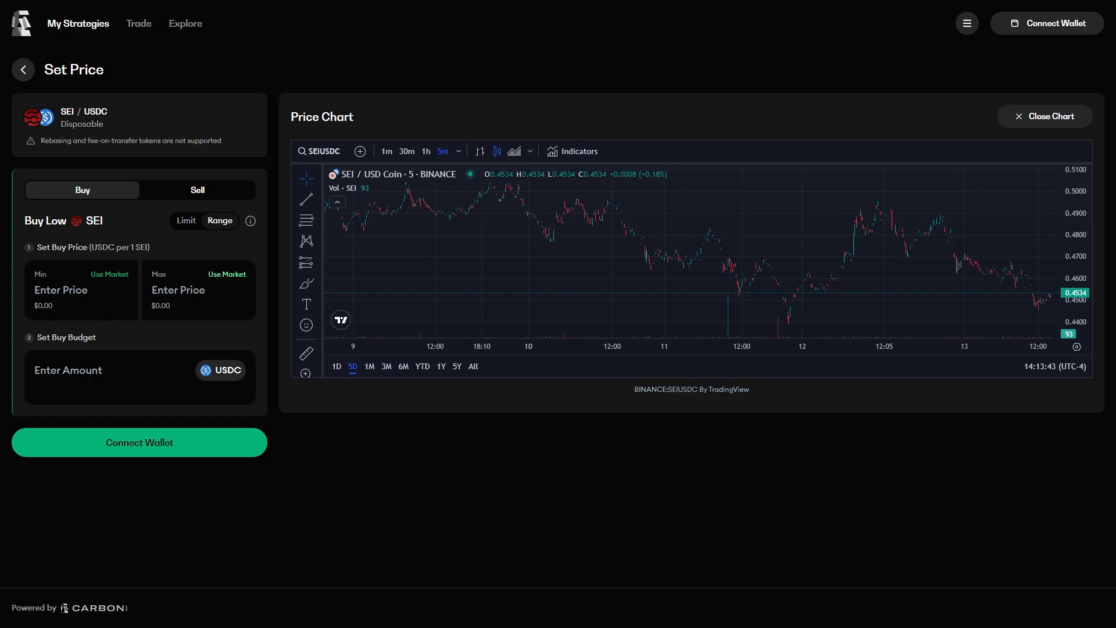
Set the buy range minimum to 0.4 and enter a 10000 USDC budget.
click(226, 274)
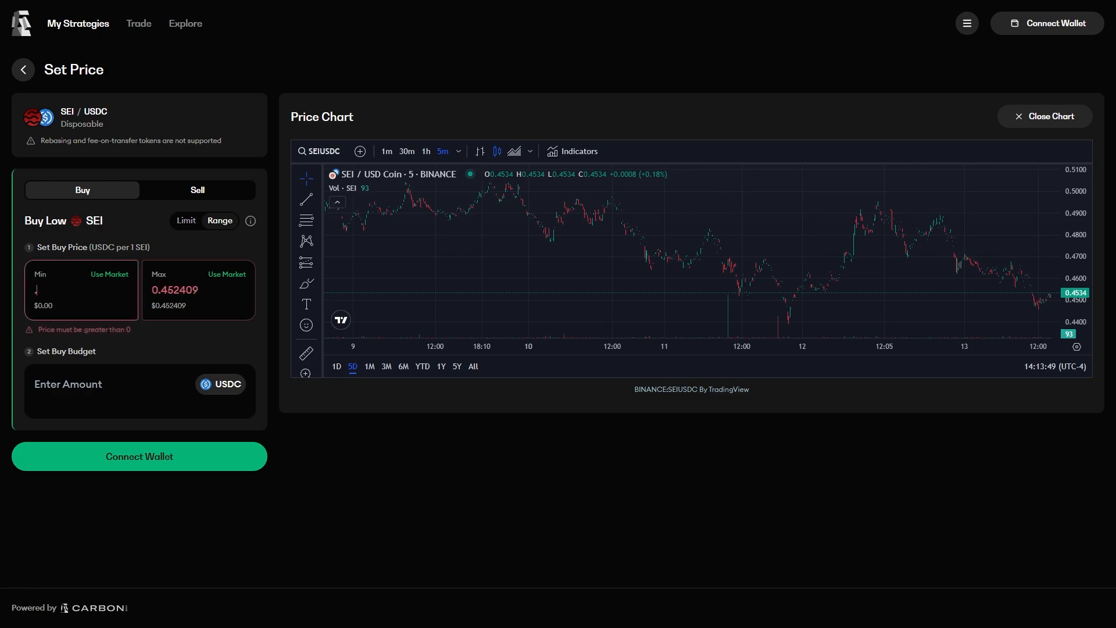
text(0.4)
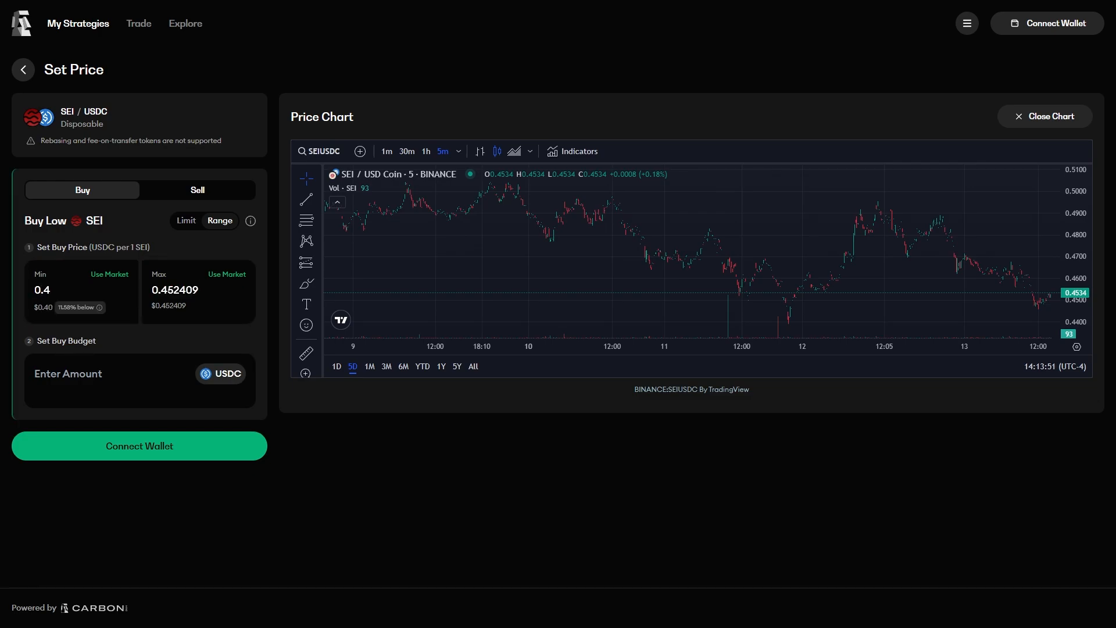
text(1000)
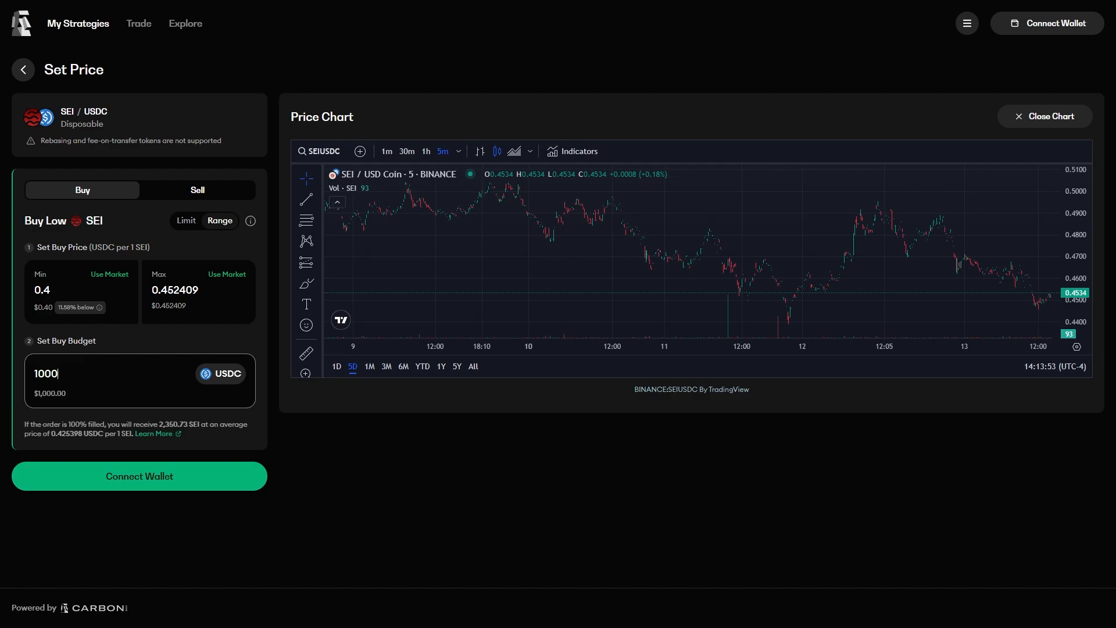
text(0)
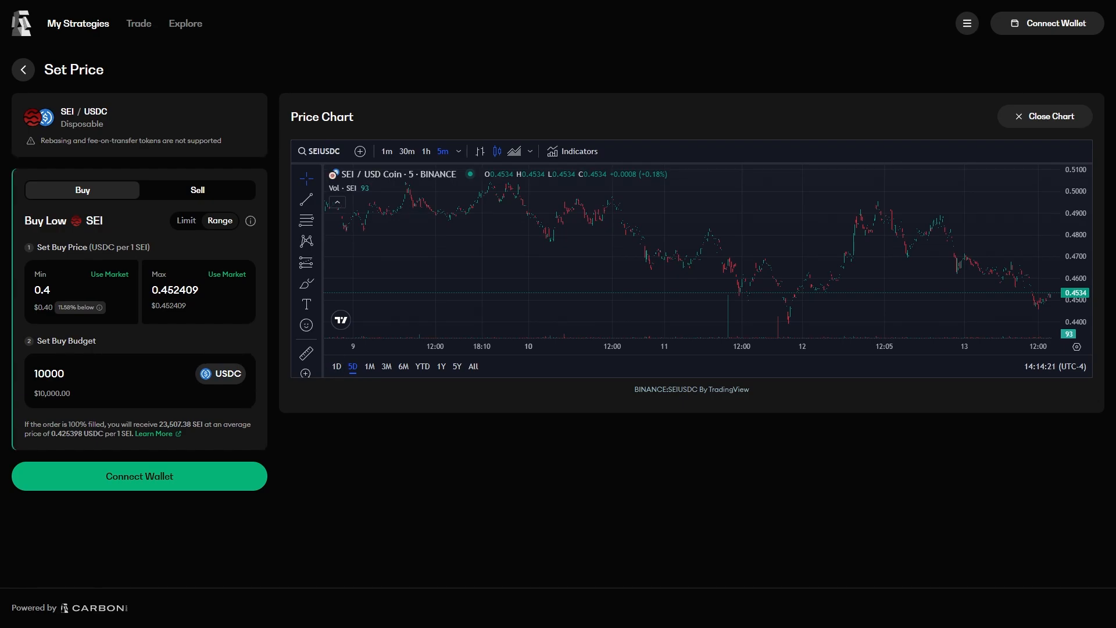
On the sell side, use market price for min, set max 0.50 and budget 10000 SEI.
click(197, 190)
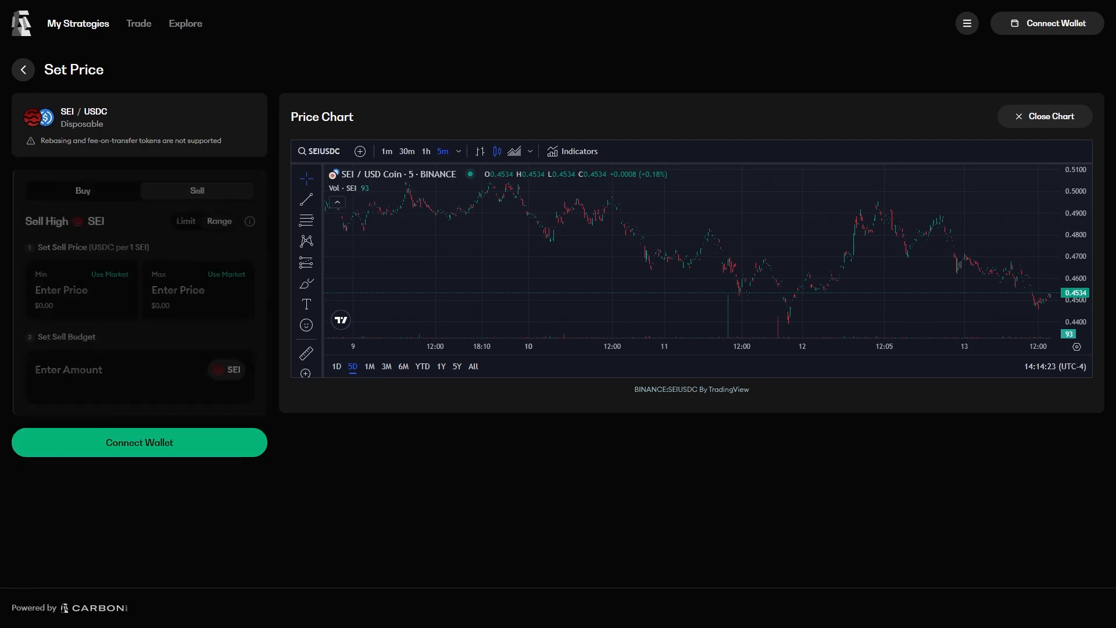
click(197, 190)
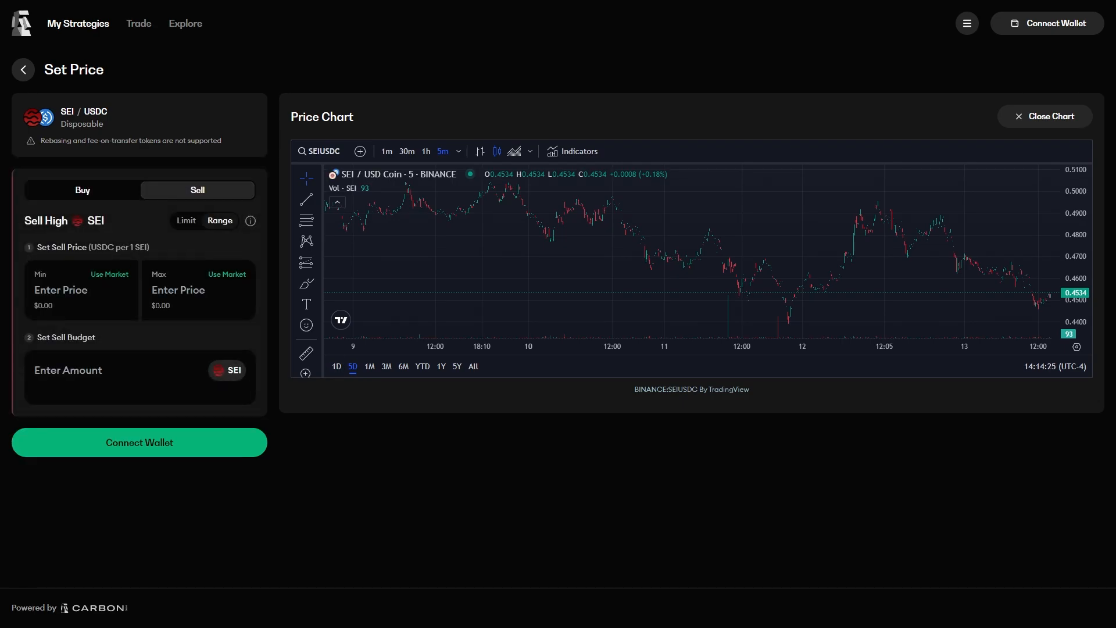
click(110, 273)
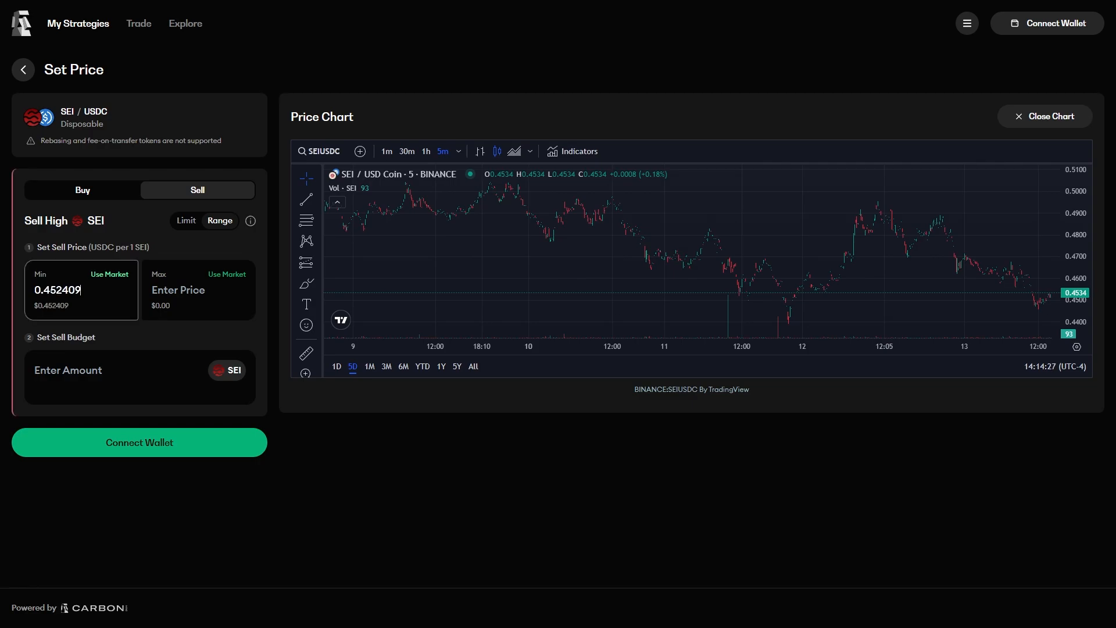
click(198, 289)
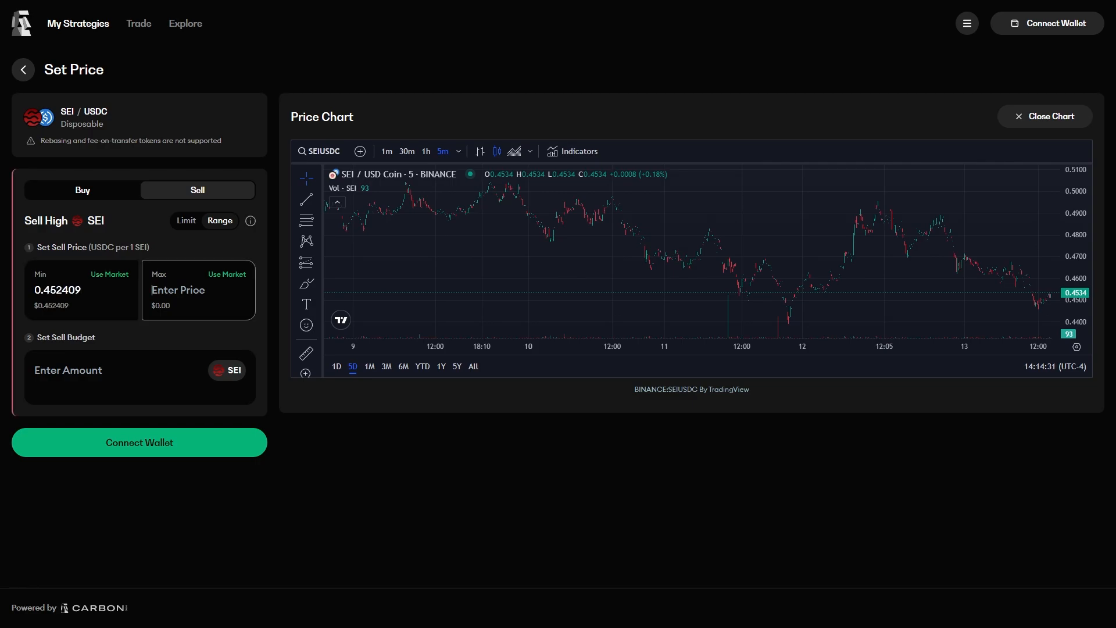
text(.50)
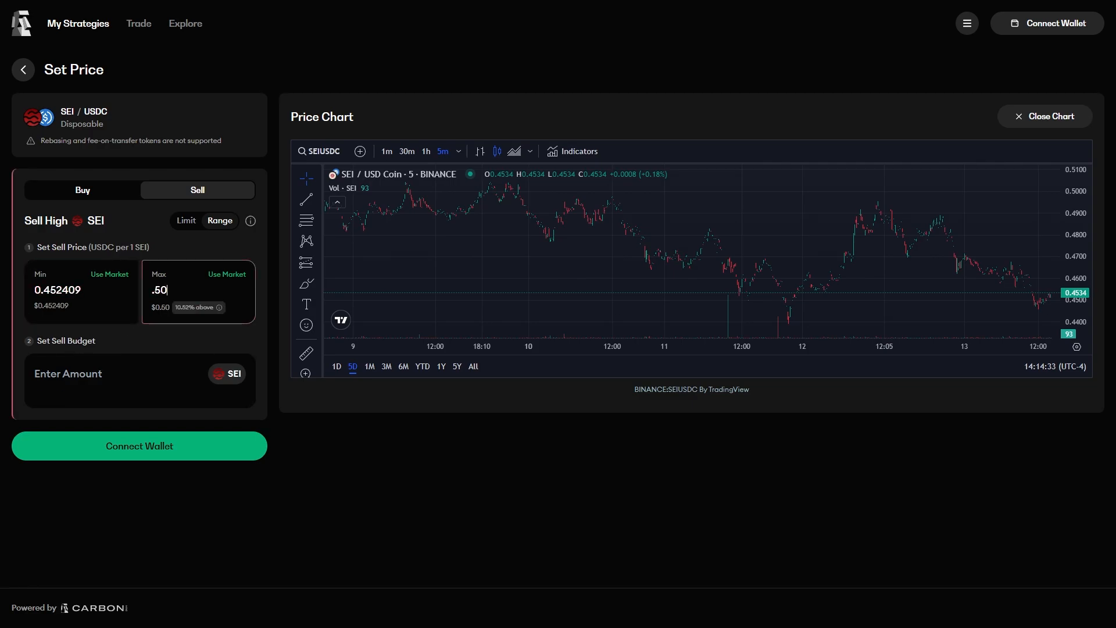
click(140, 380)
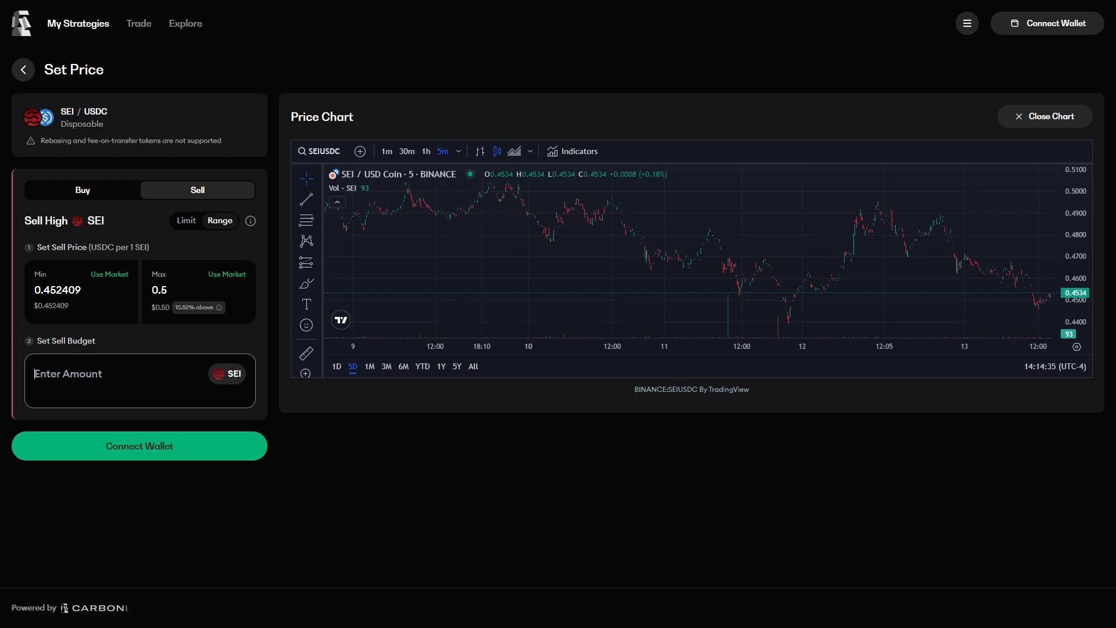
text(10000)
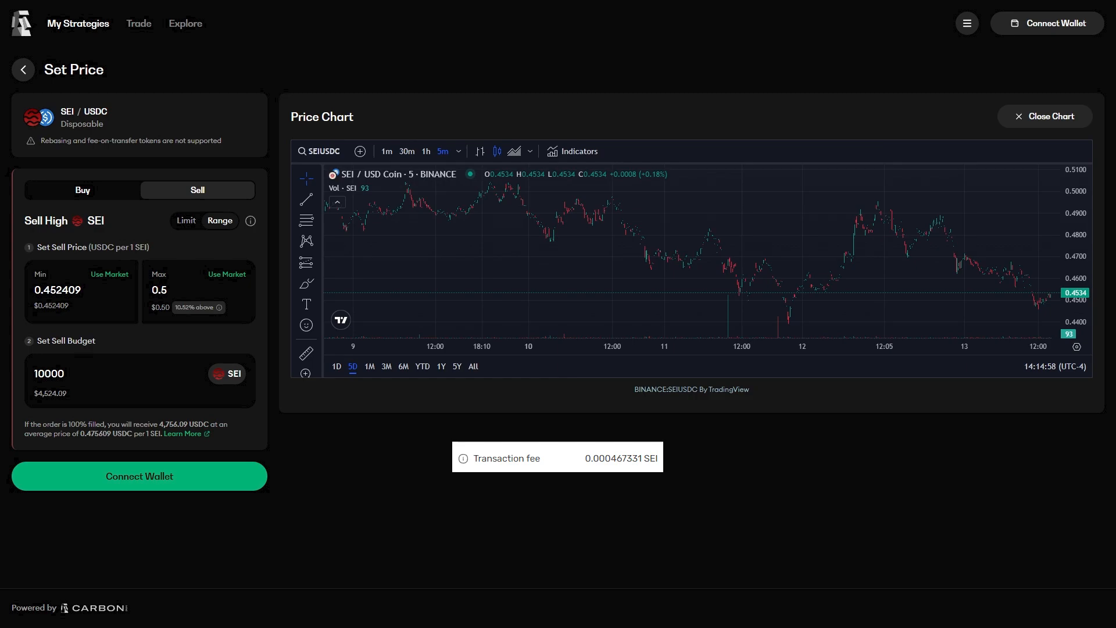
Switch the strategy type to Recurring Order and continue to its price step.
click(22, 70)
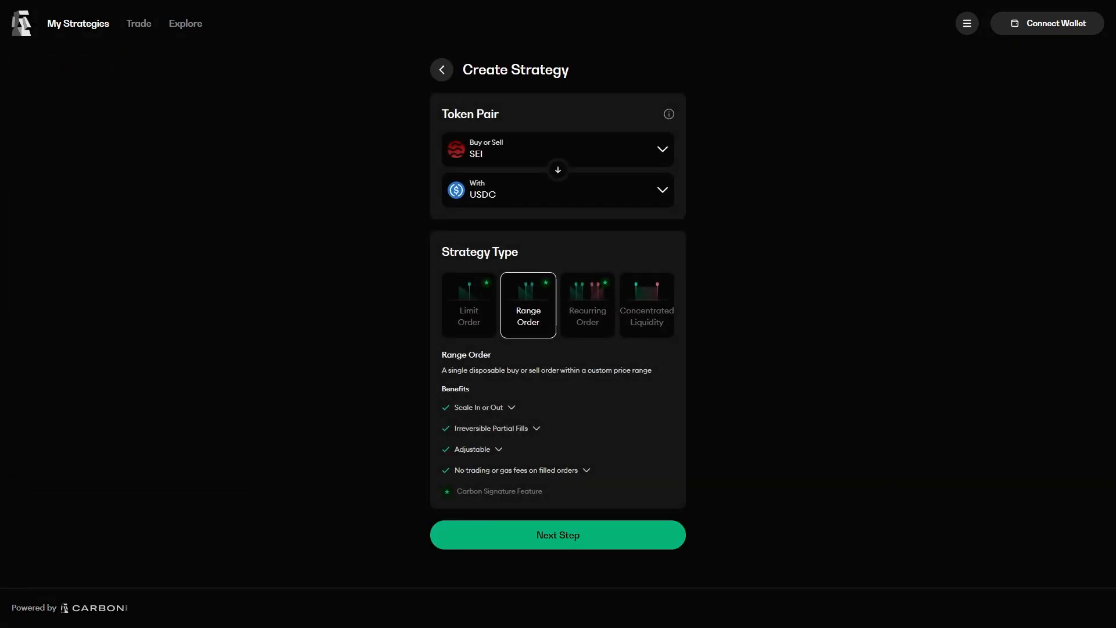
click(587, 304)
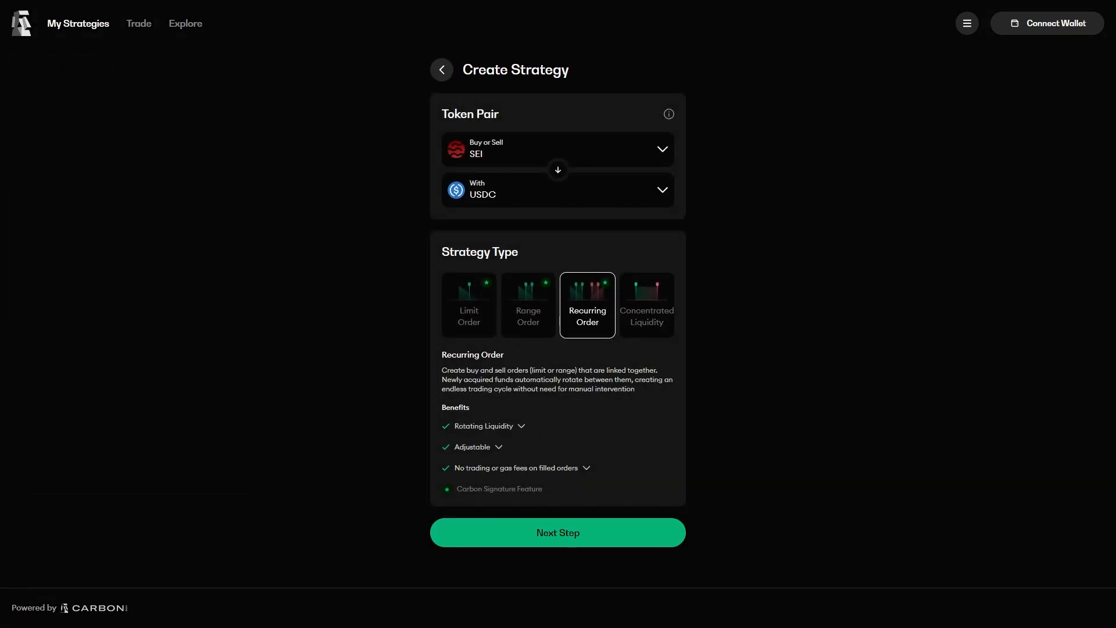
click(557, 532)
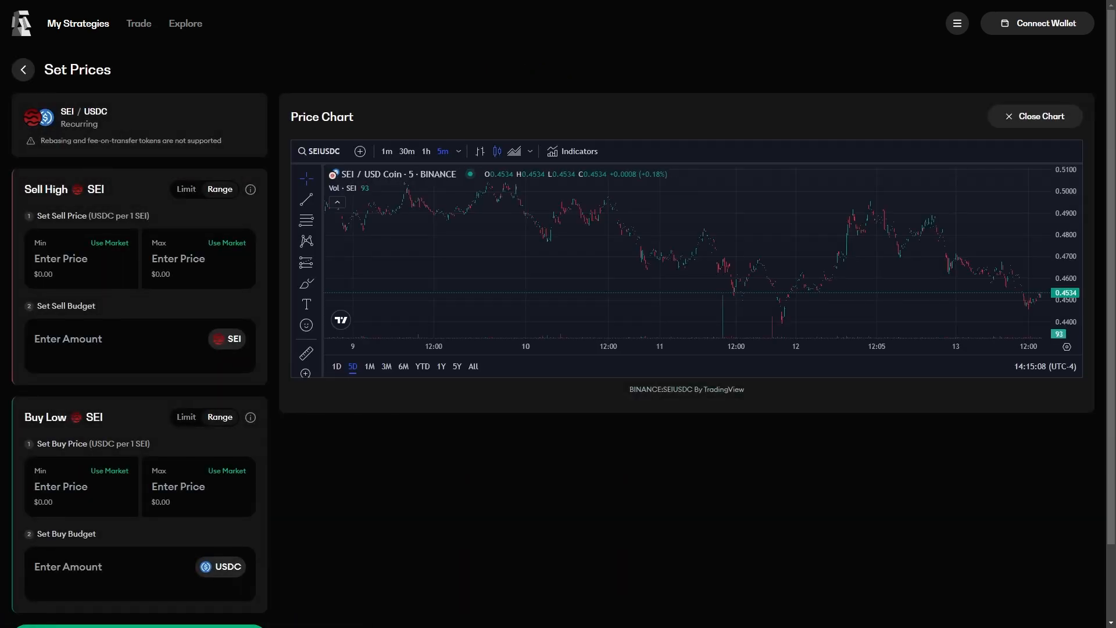
Fill the recurring buy and sell ranges, with sell max 0.50 and a 10000 budget.
click(226, 470)
text(.4)
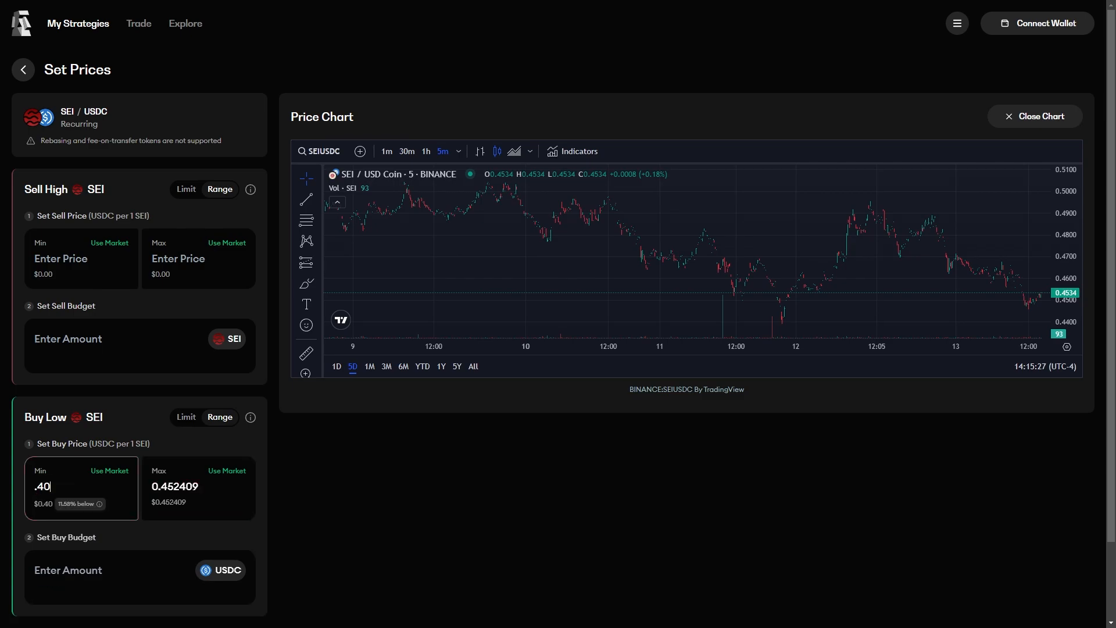
text(10000)
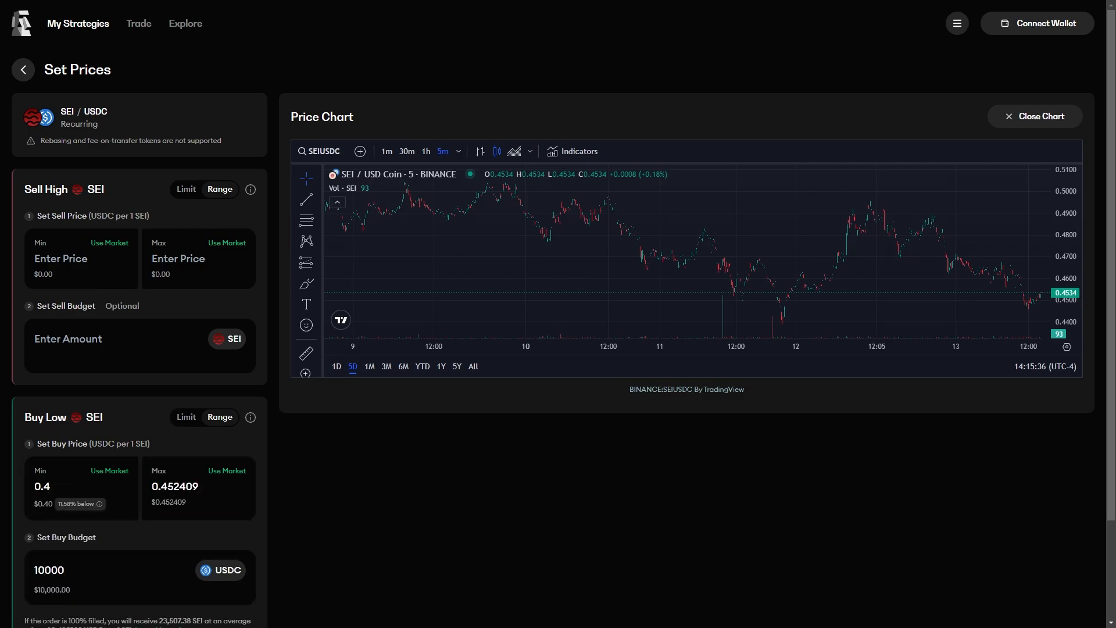
scroll(down, 3)
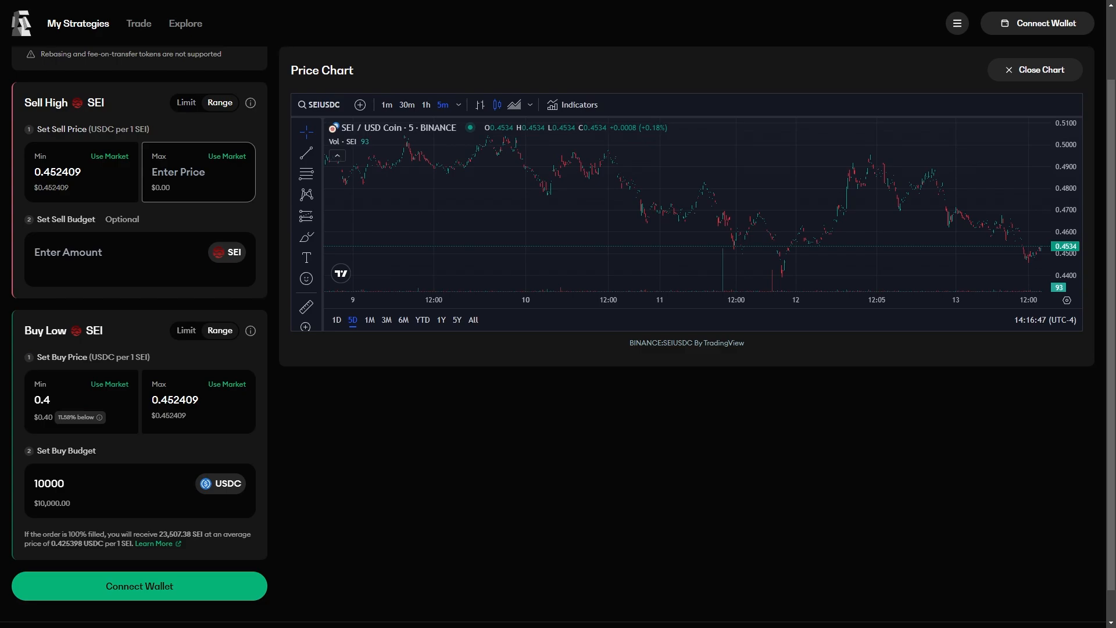
text(.50)
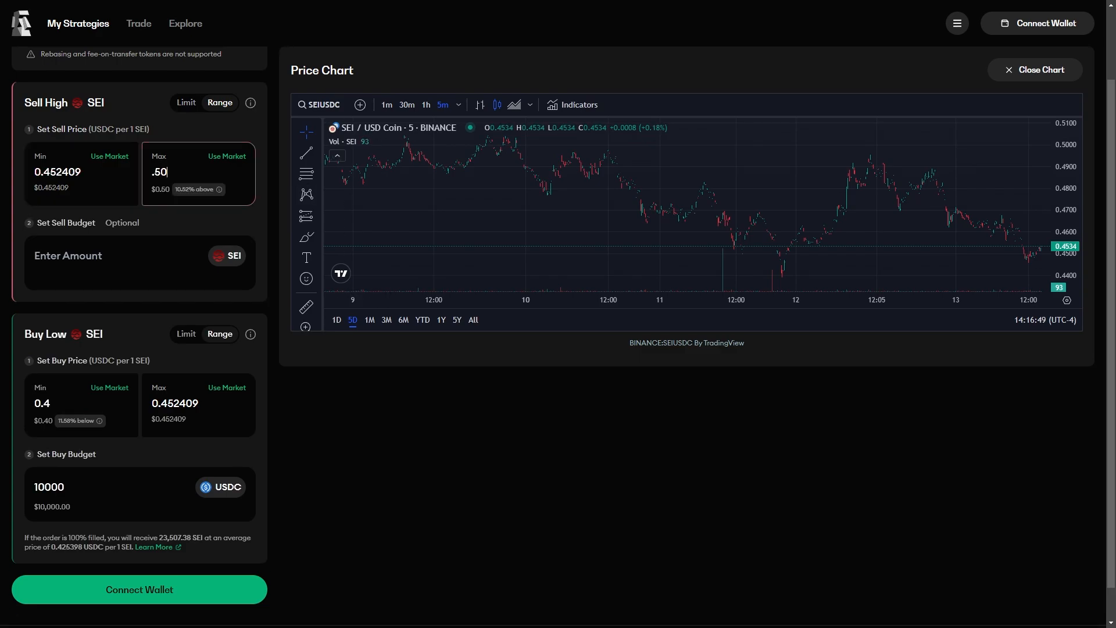
click(140, 262)
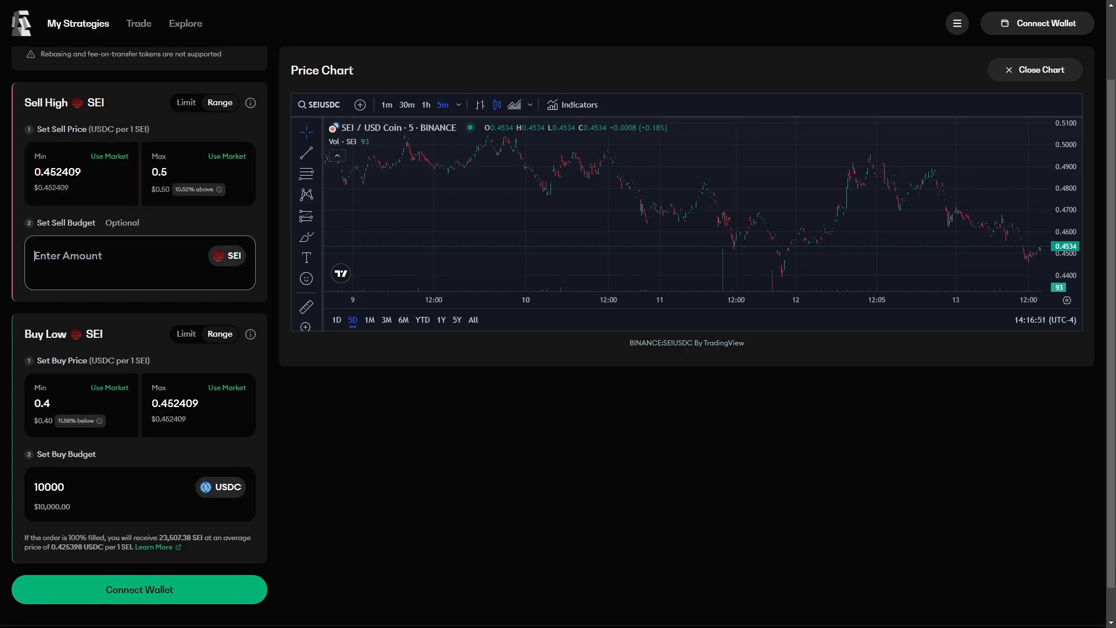
text(10000)
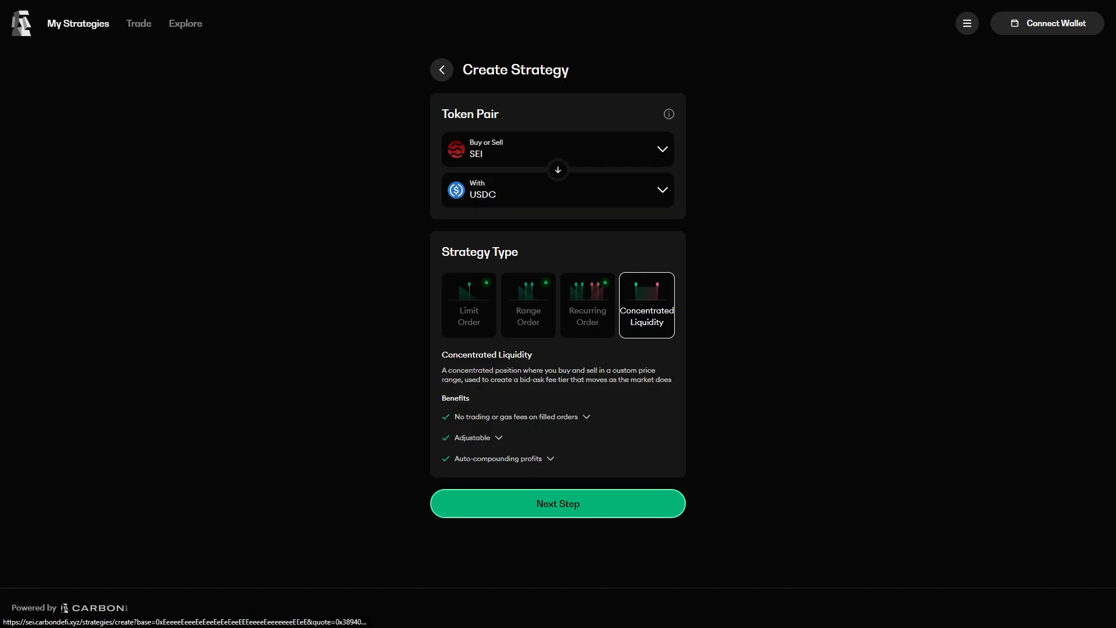
Configure the 0.4–0.5 concentrated position with a custom 10% fee tier and 10000 SEI deposit.
click(557, 503)
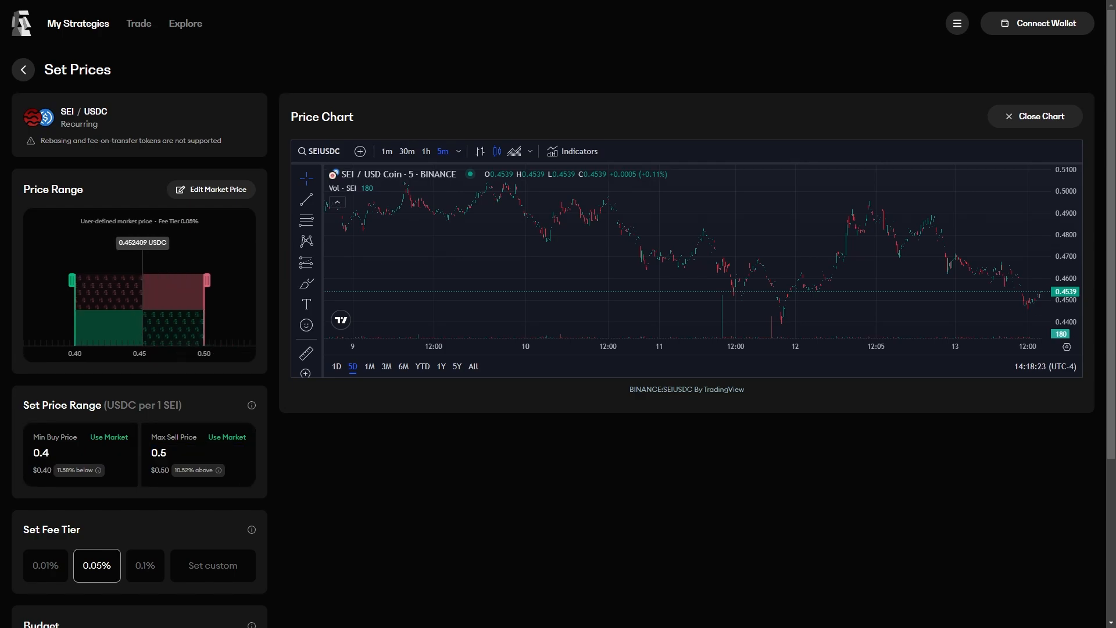
click(211, 564)
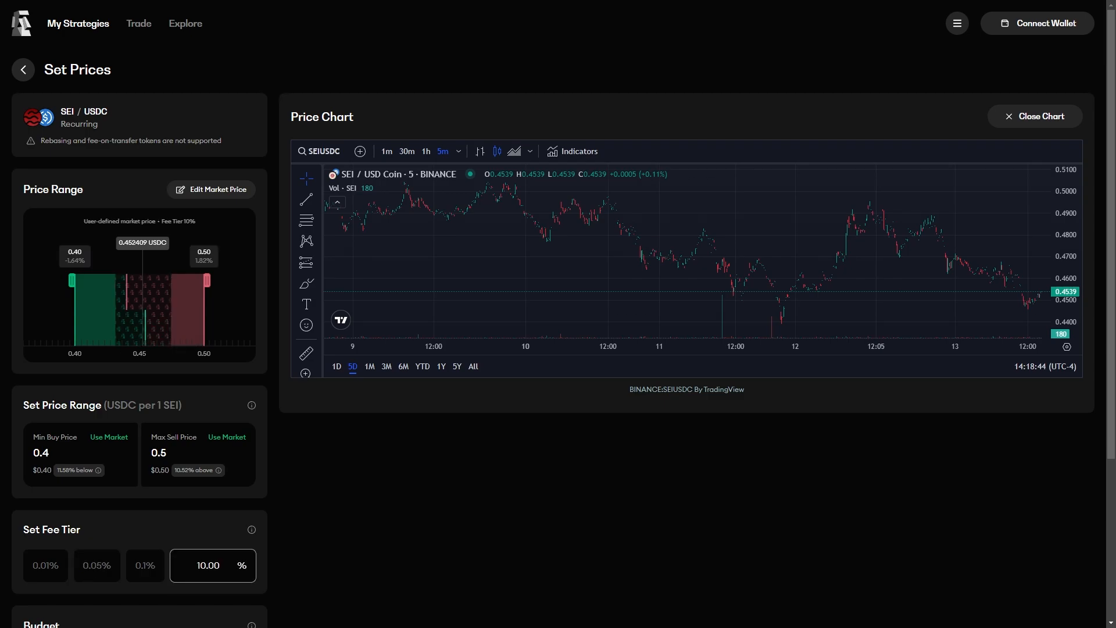
scroll(down, 3)
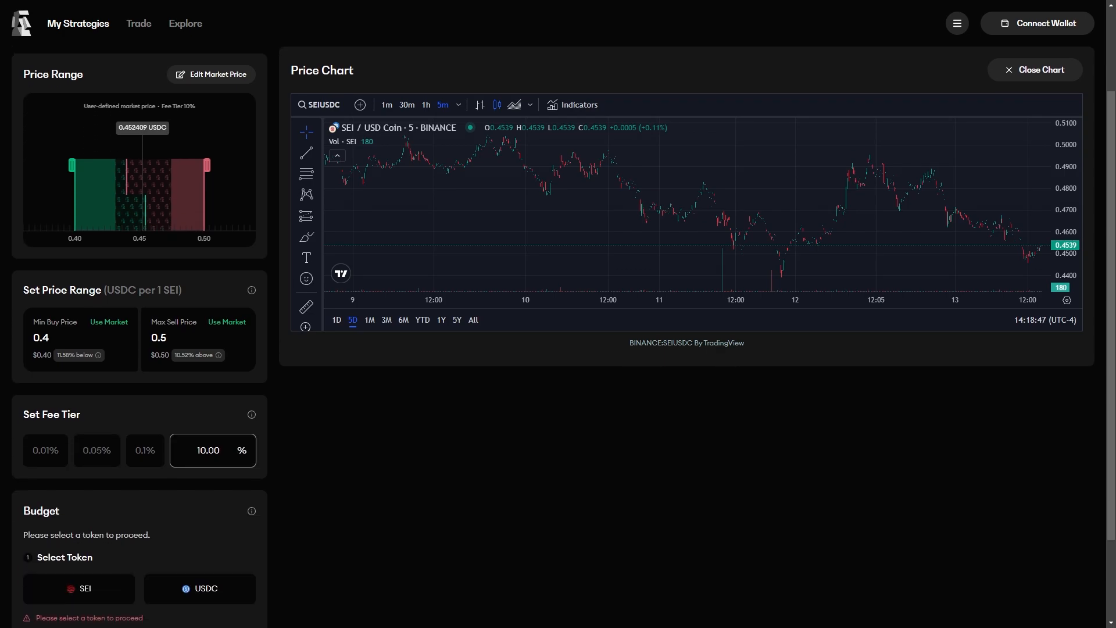
scroll(down, 3)
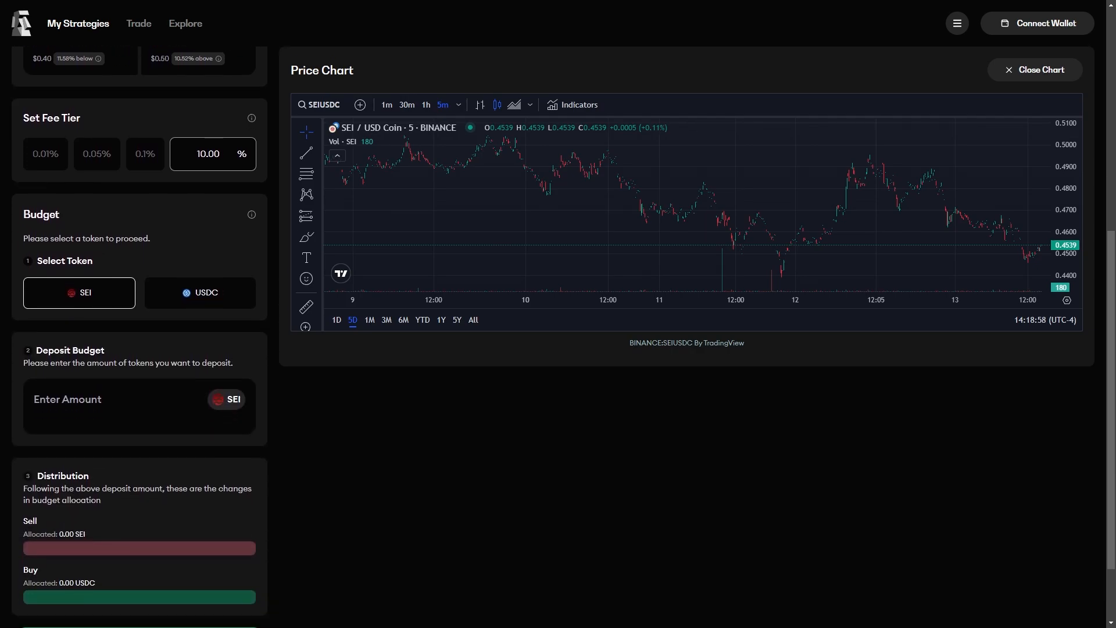
scroll(down, 3)
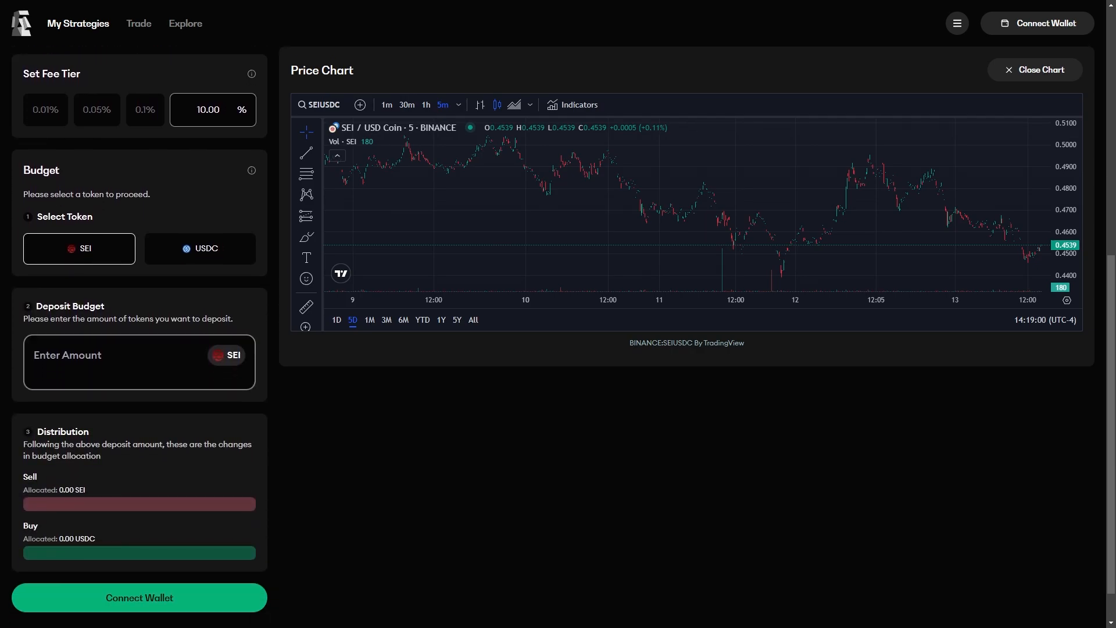
text(10000)
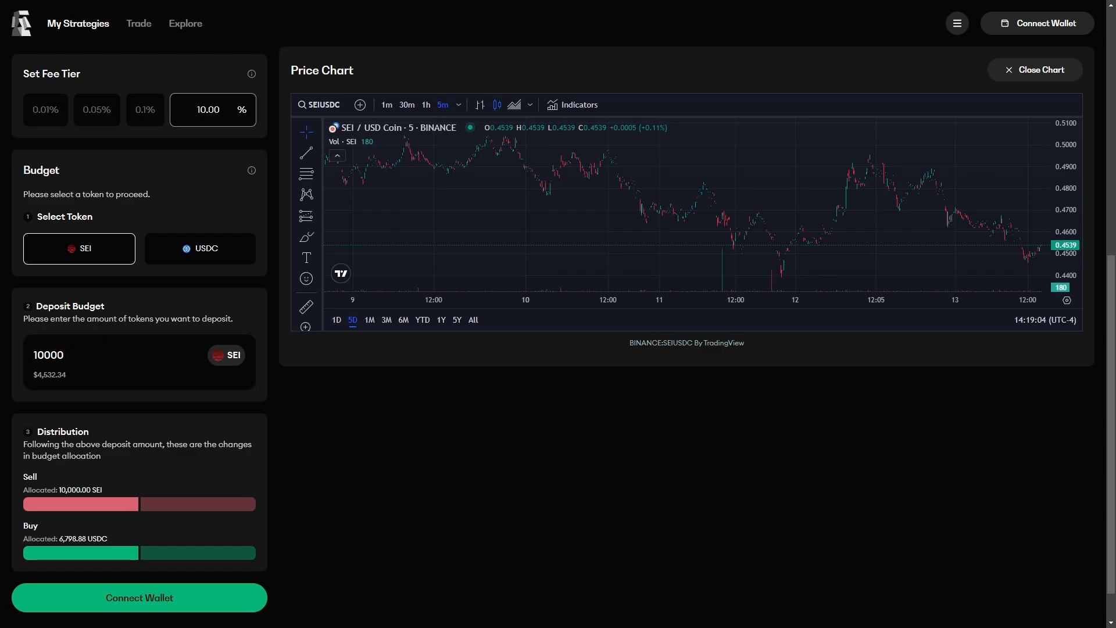
mouse_move(184, 22)
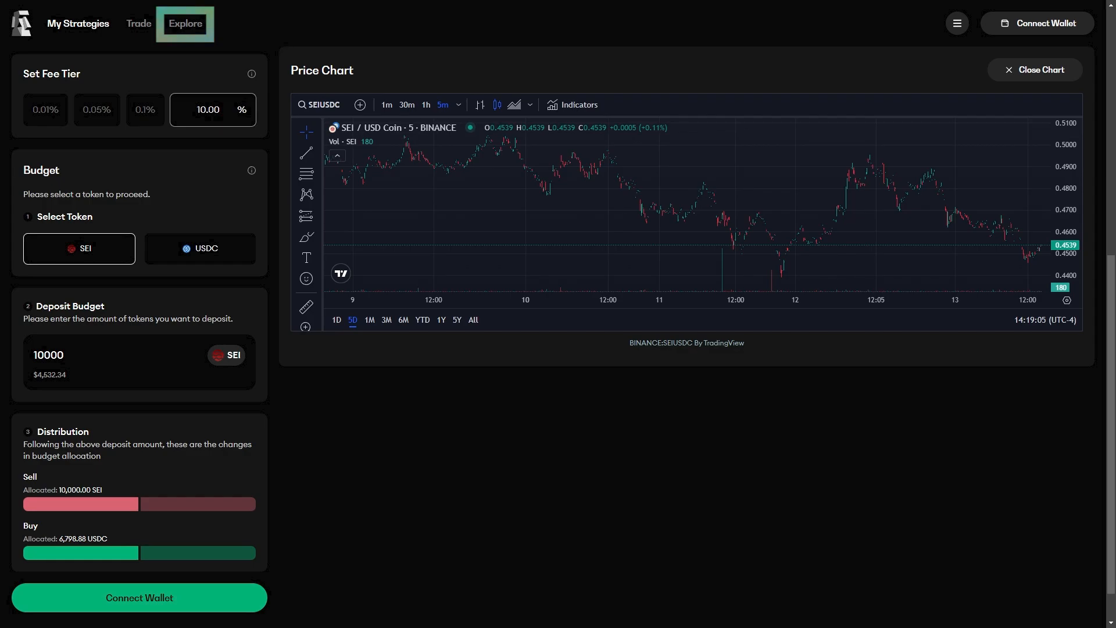
On Explore, search 'sei usdc' and select the SEI / USDC pair.
click(185, 24)
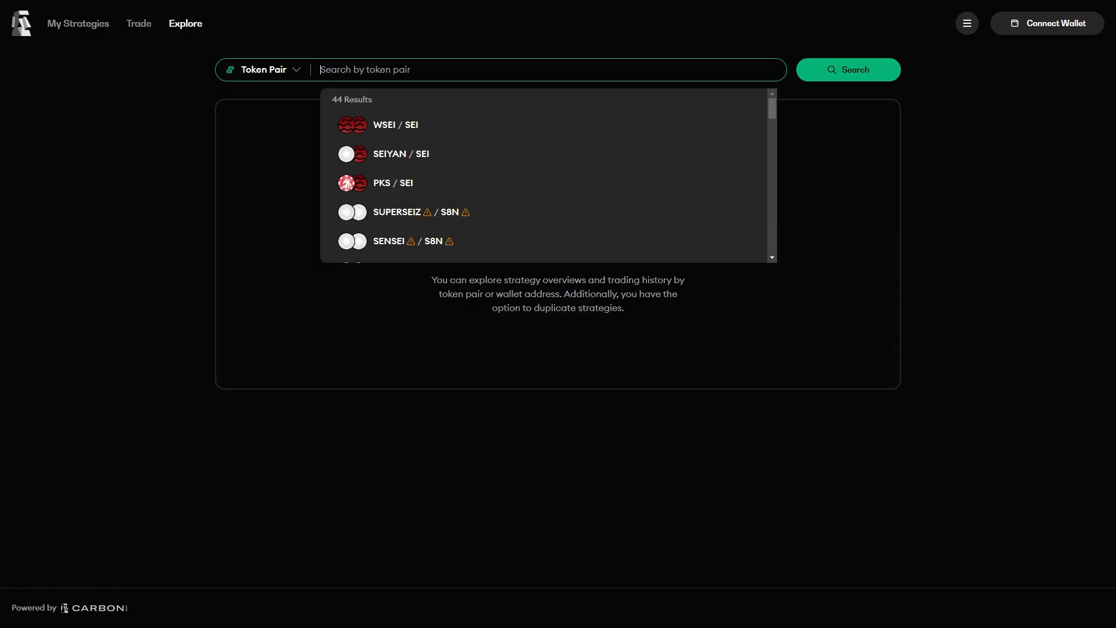
text(sei usdc)
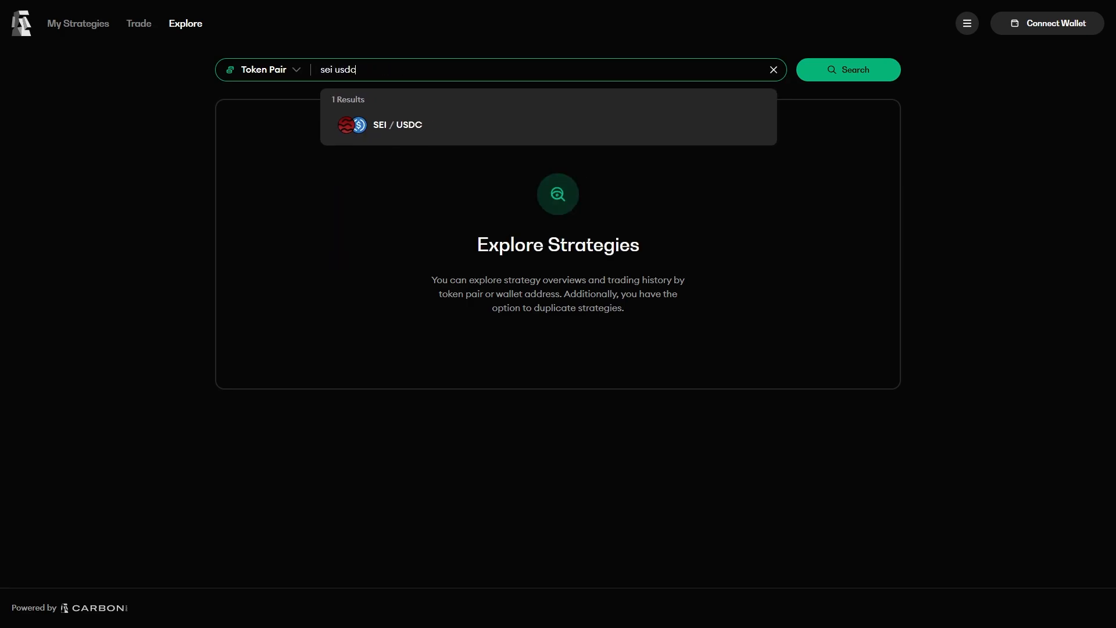
click(397, 124)
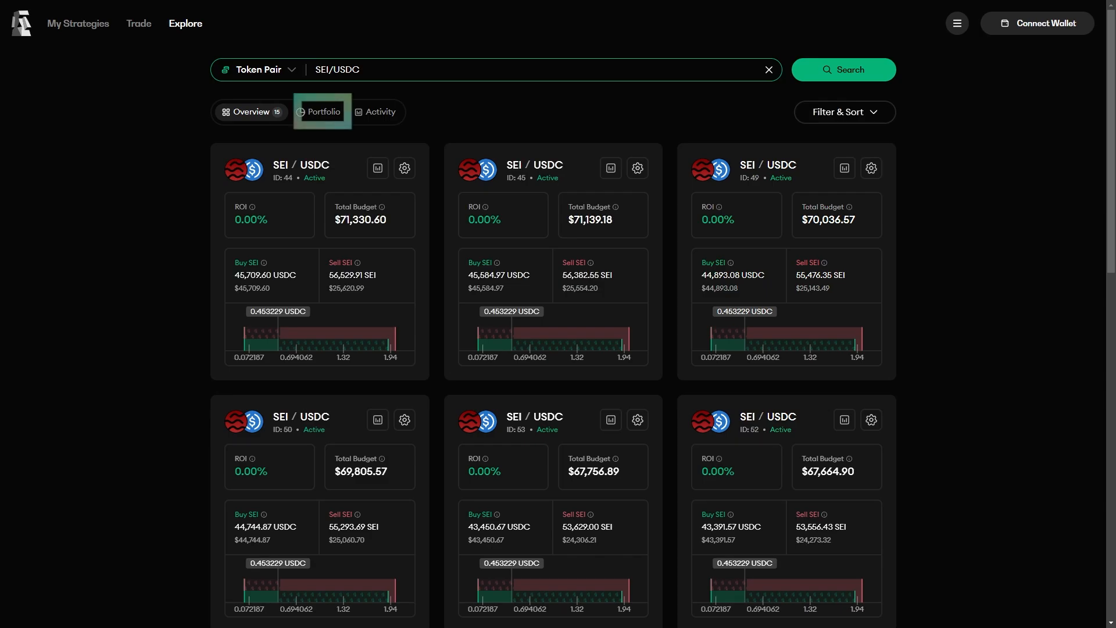
View the Portfolio and Activity tabs, then open the Simulator disclaimer.
click(322, 111)
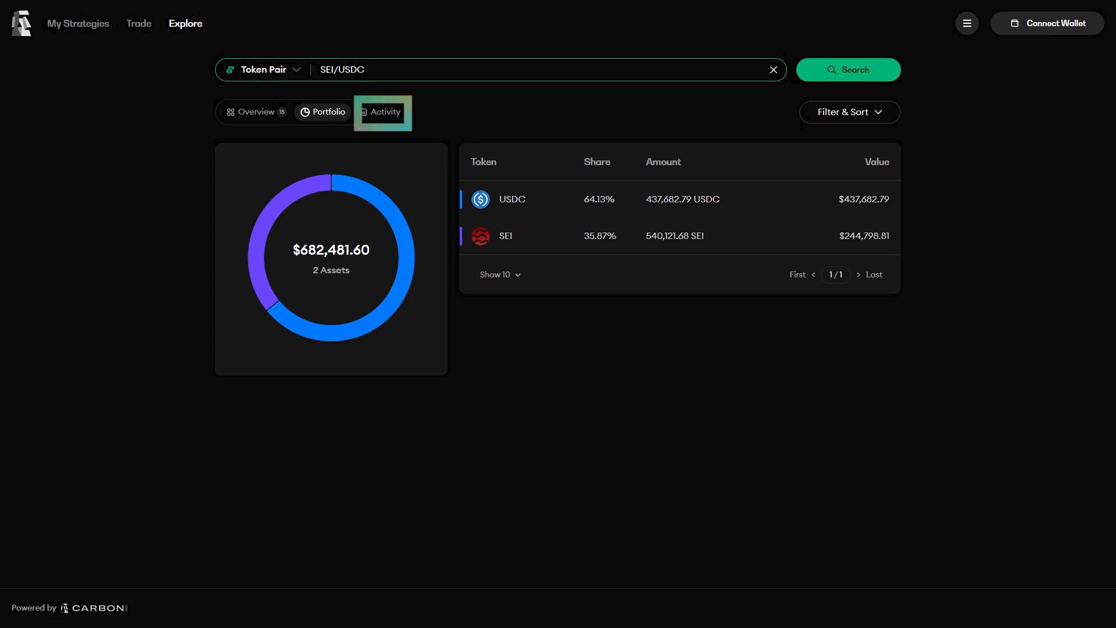
click(384, 111)
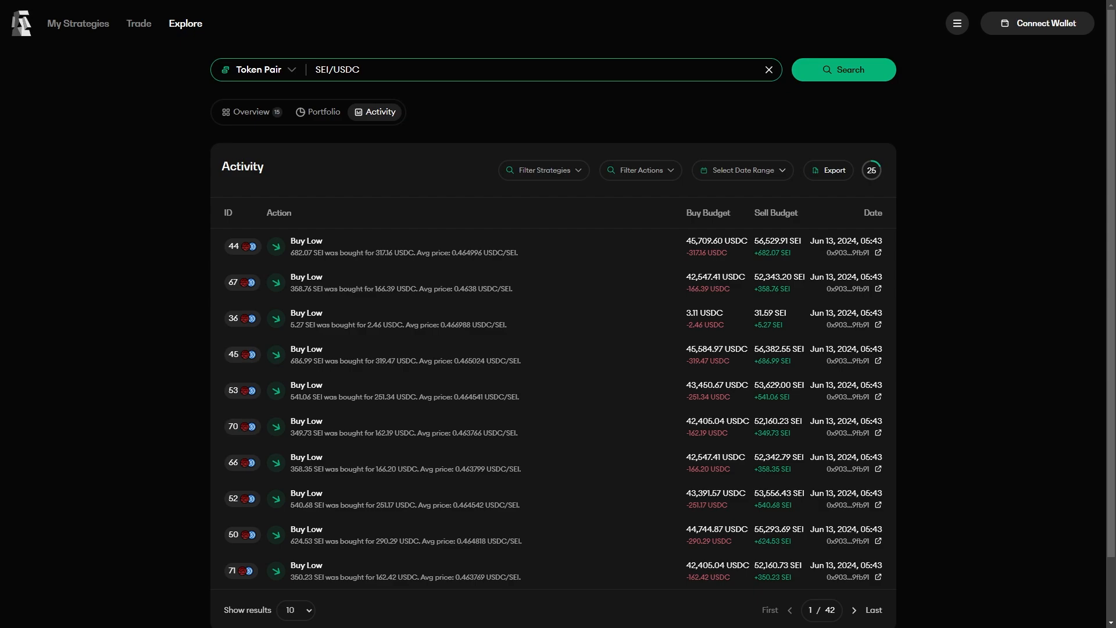
click(830, 169)
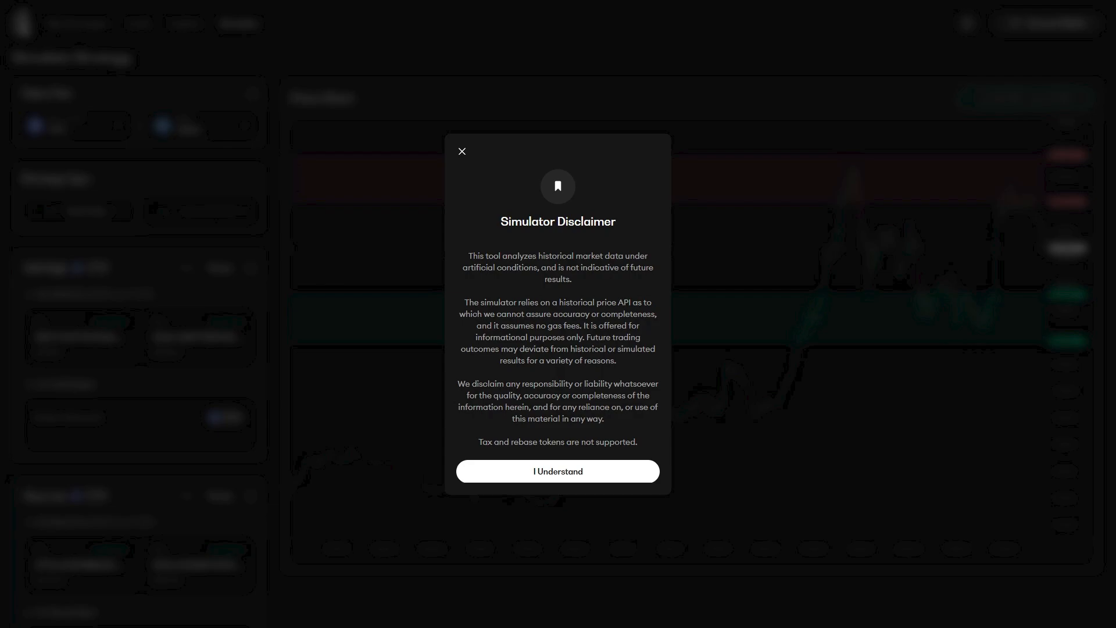
Accept the simulator disclaimer, switch to Concentrated ETH/USDC, and enter a 5.83% fee tier.
click(557, 470)
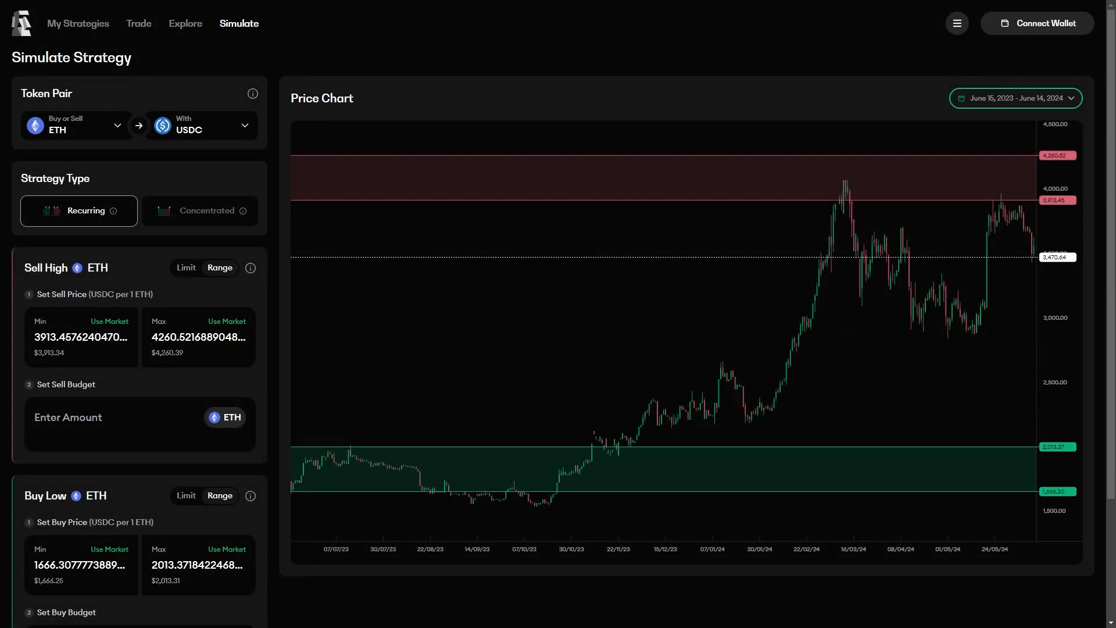
click(186, 267)
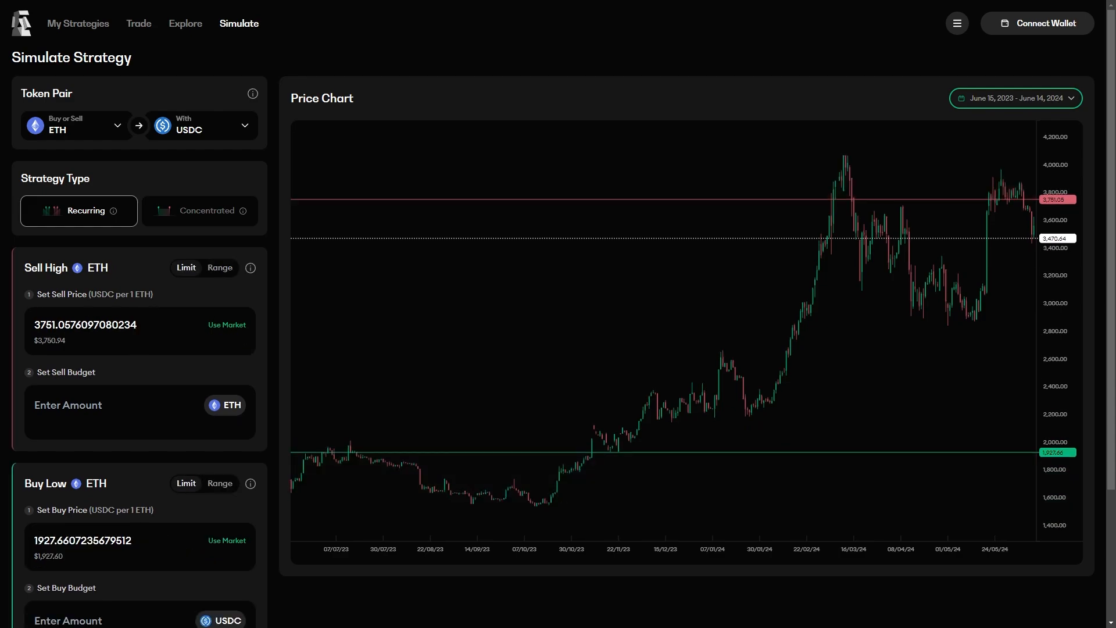
click(200, 210)
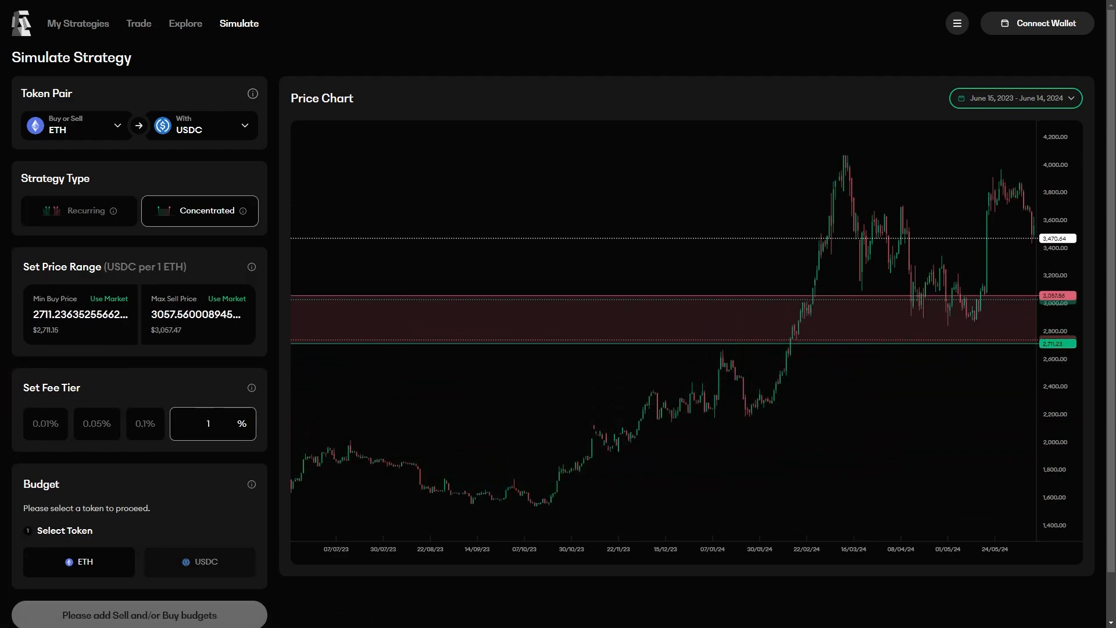
text(5.83)
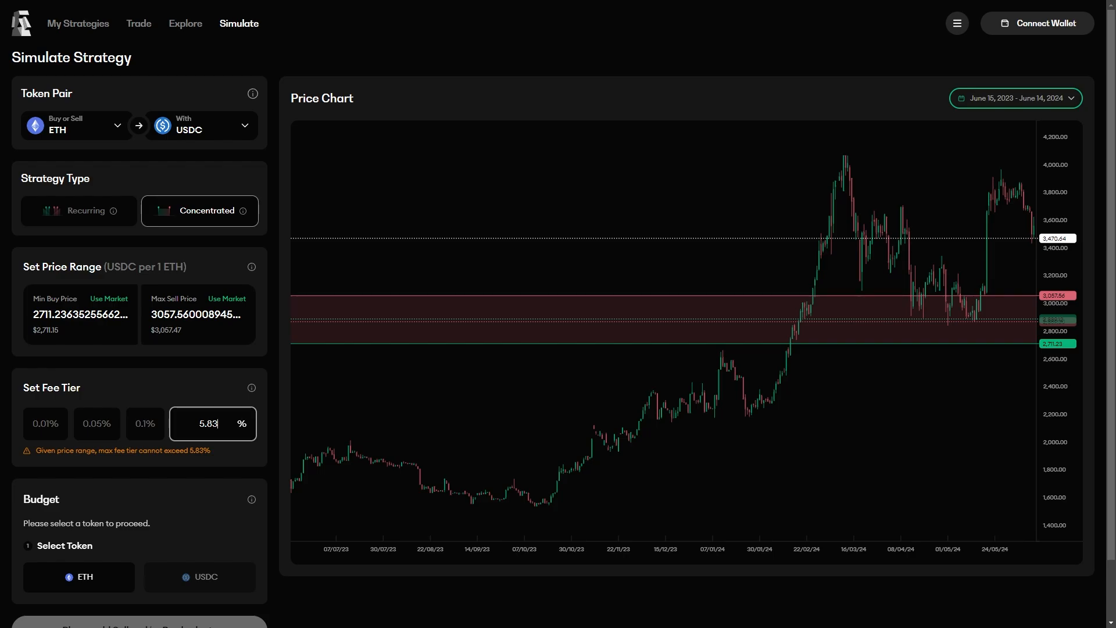